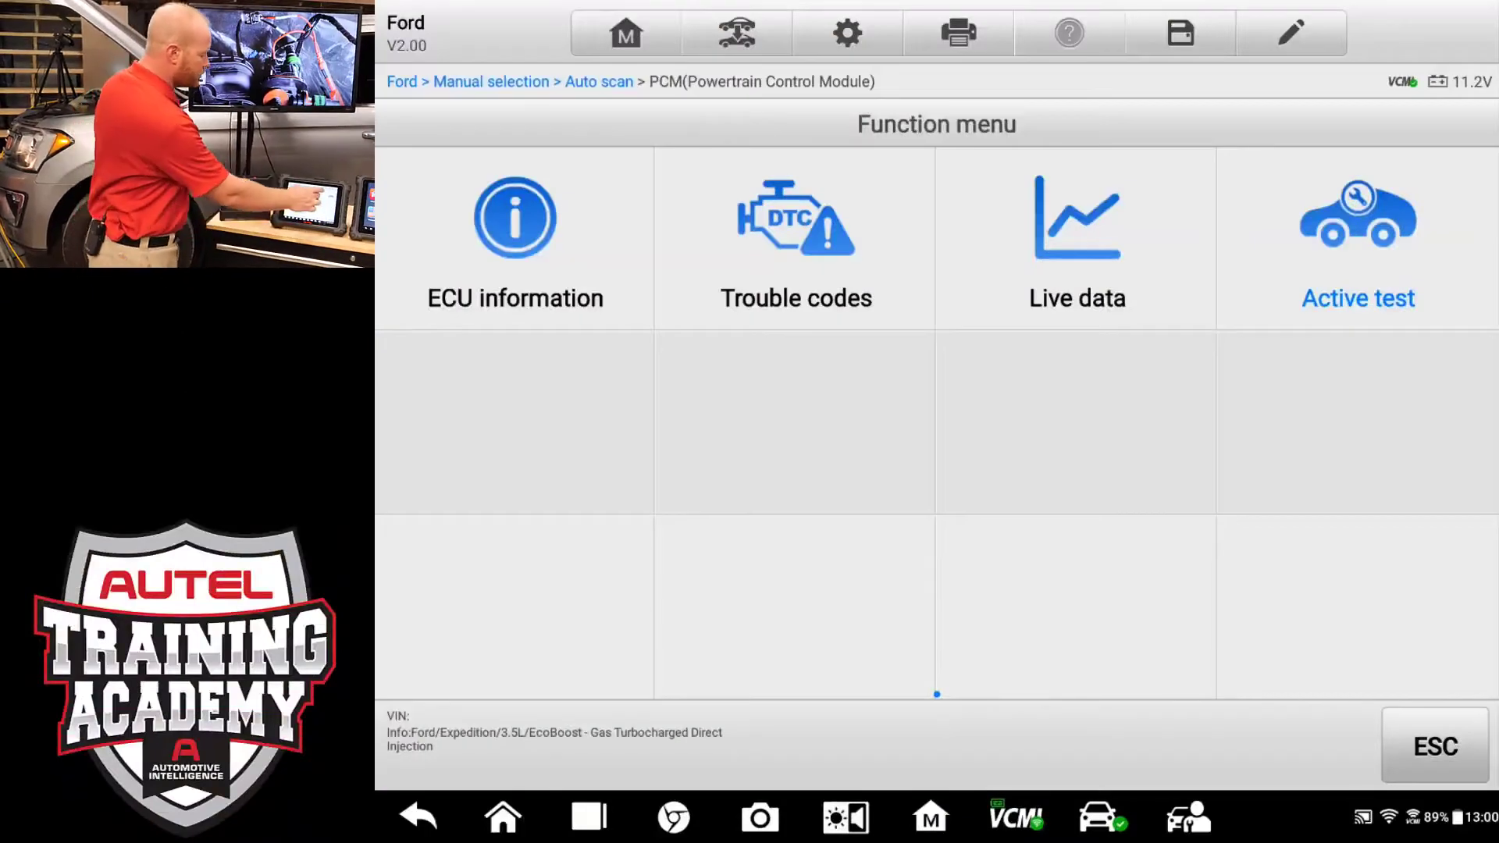
Step: Open the PCM's Evaporative Emission Canister Purge Valve duty cycle active test and answer the live data prompt
{"action": "left_click", "coordinate": [1357, 239]}
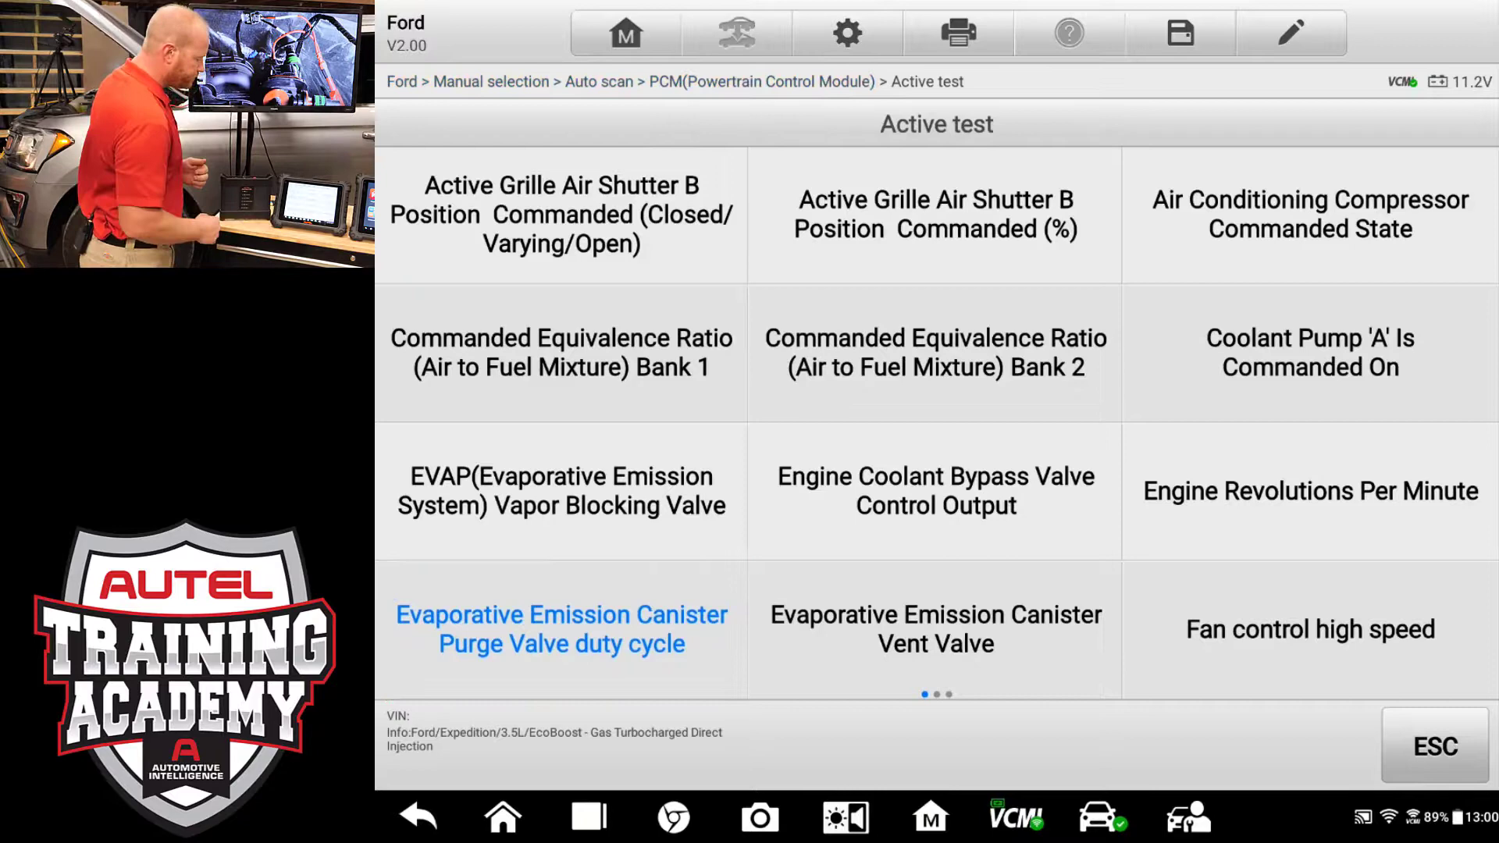
{"action": "left_click", "coordinate": [561, 629]}
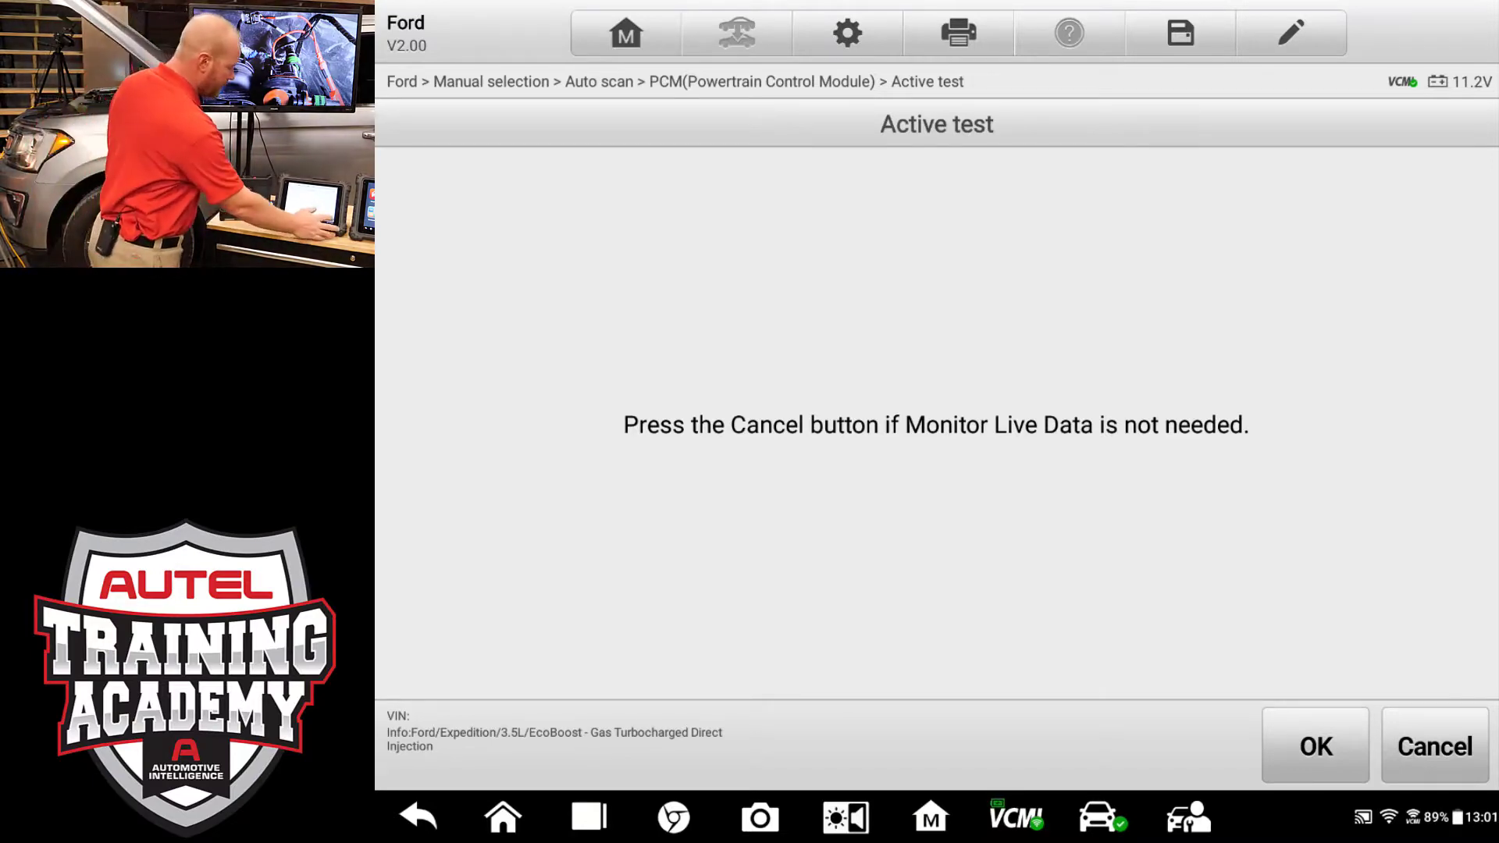
{"action": "left_click", "coordinate": [1315, 746]}
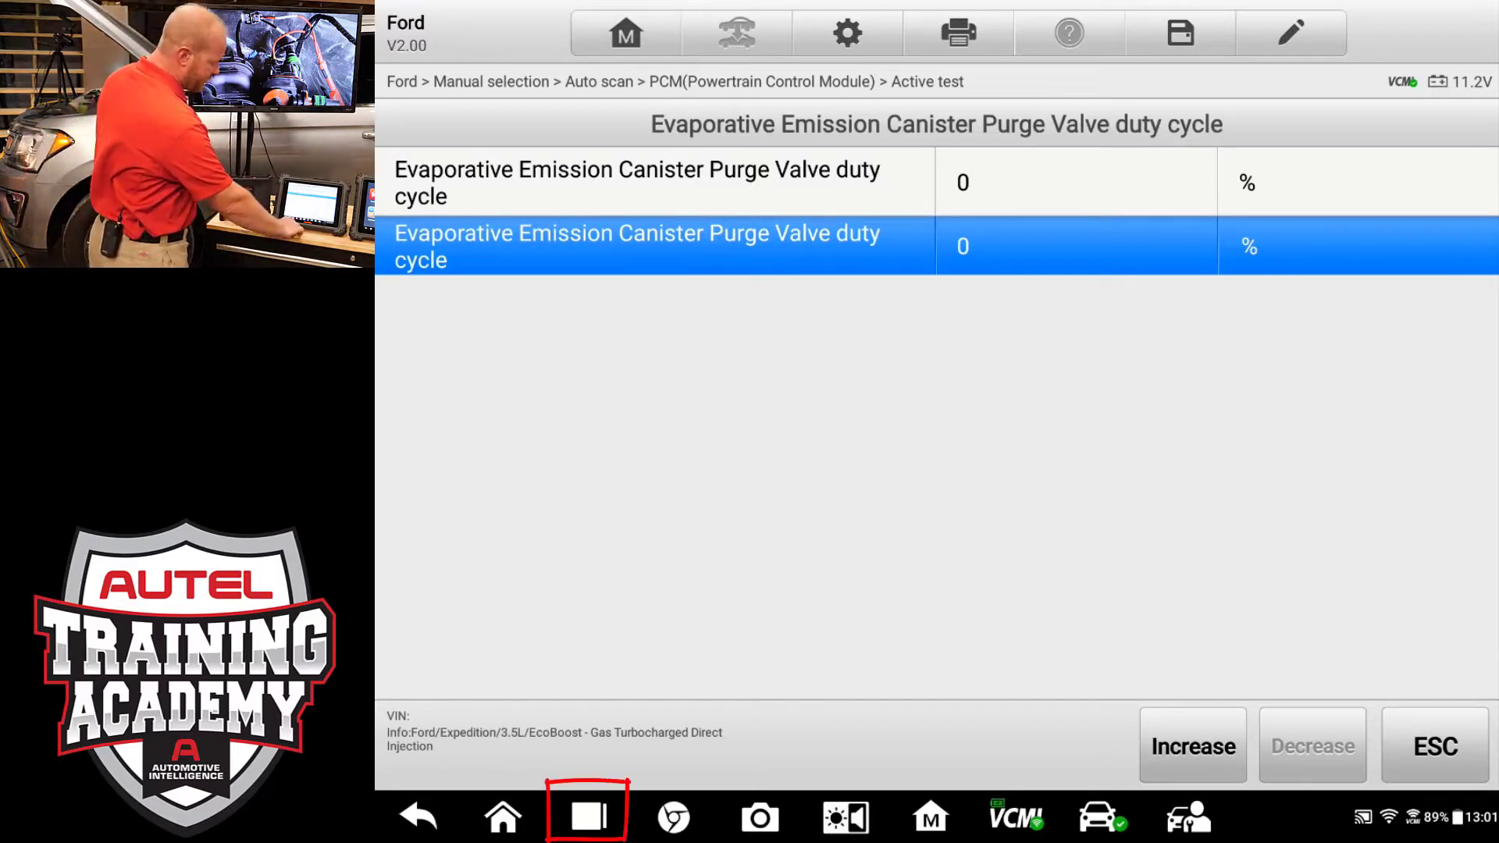
Step: Raise the purge valve duty cycle through 10% and 40% to 50%, then show the open apps
{"action": "left_click", "coordinate": [586, 816]}
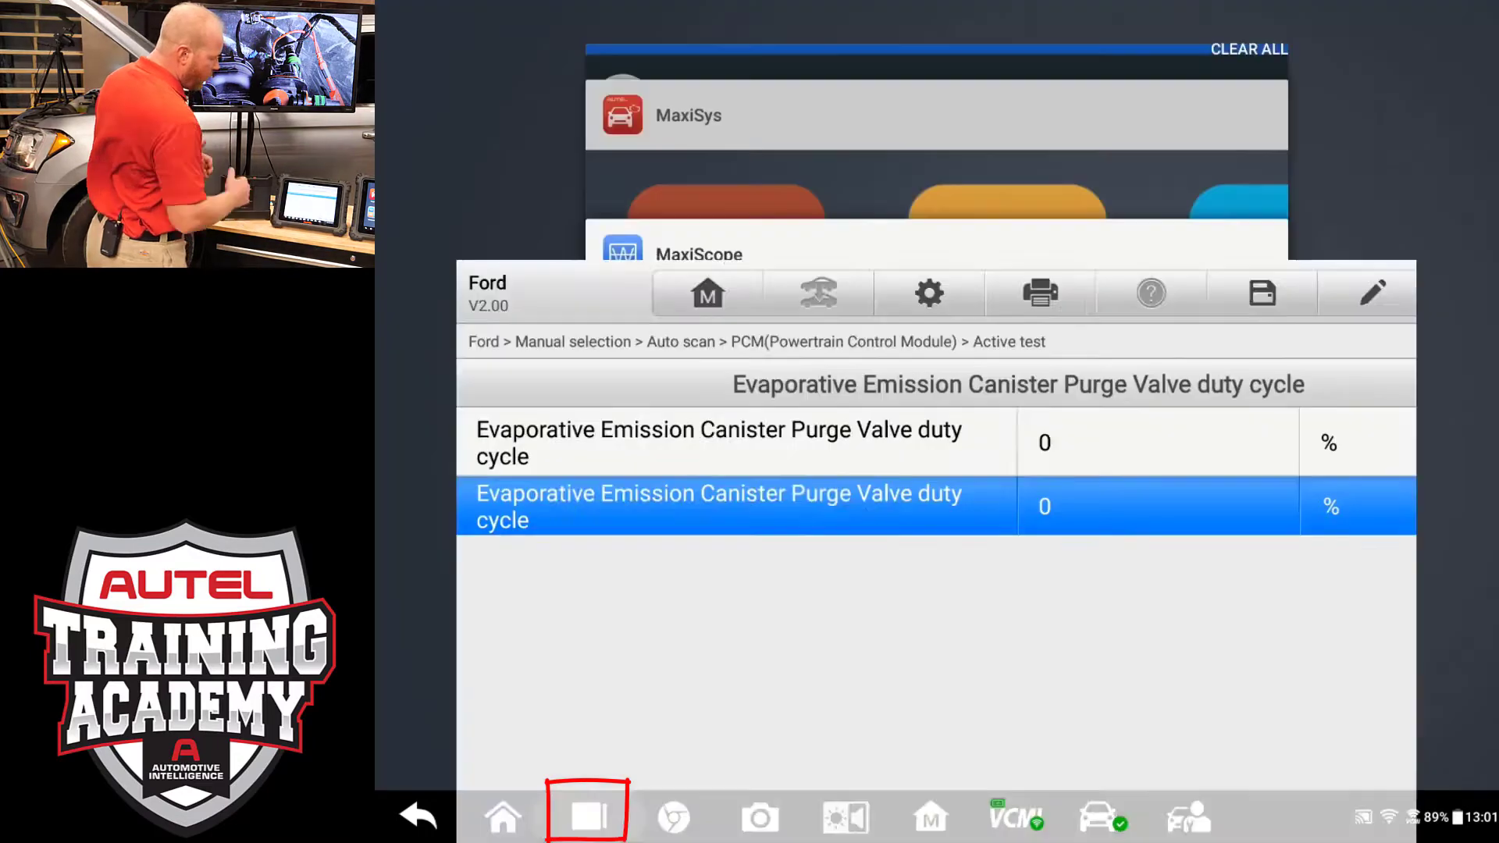
{"action": "left_click", "coordinate": [586, 814]}
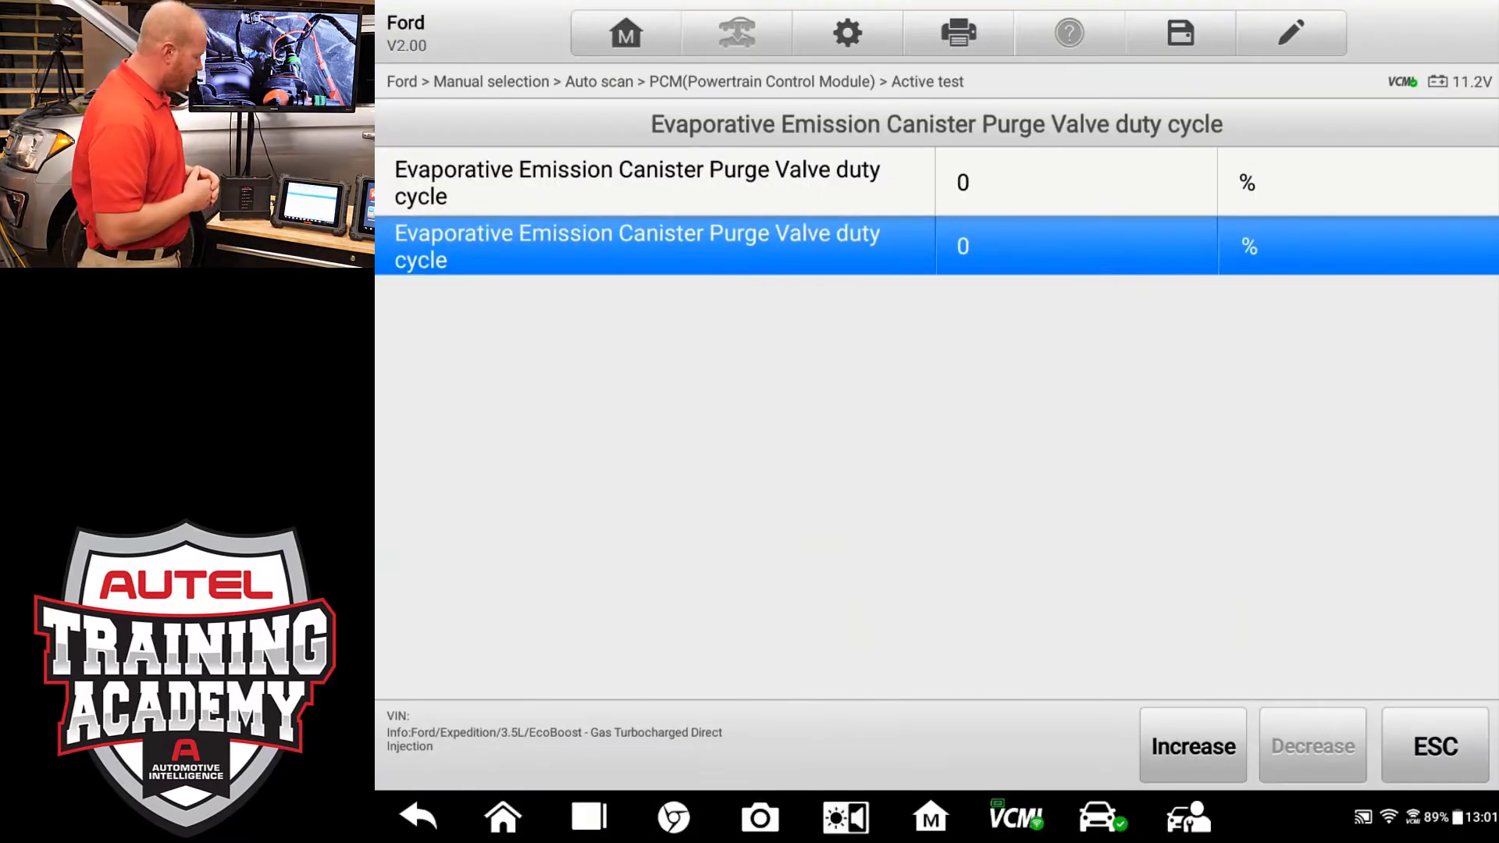
{"action": "left_click", "coordinate": [1191, 745]}
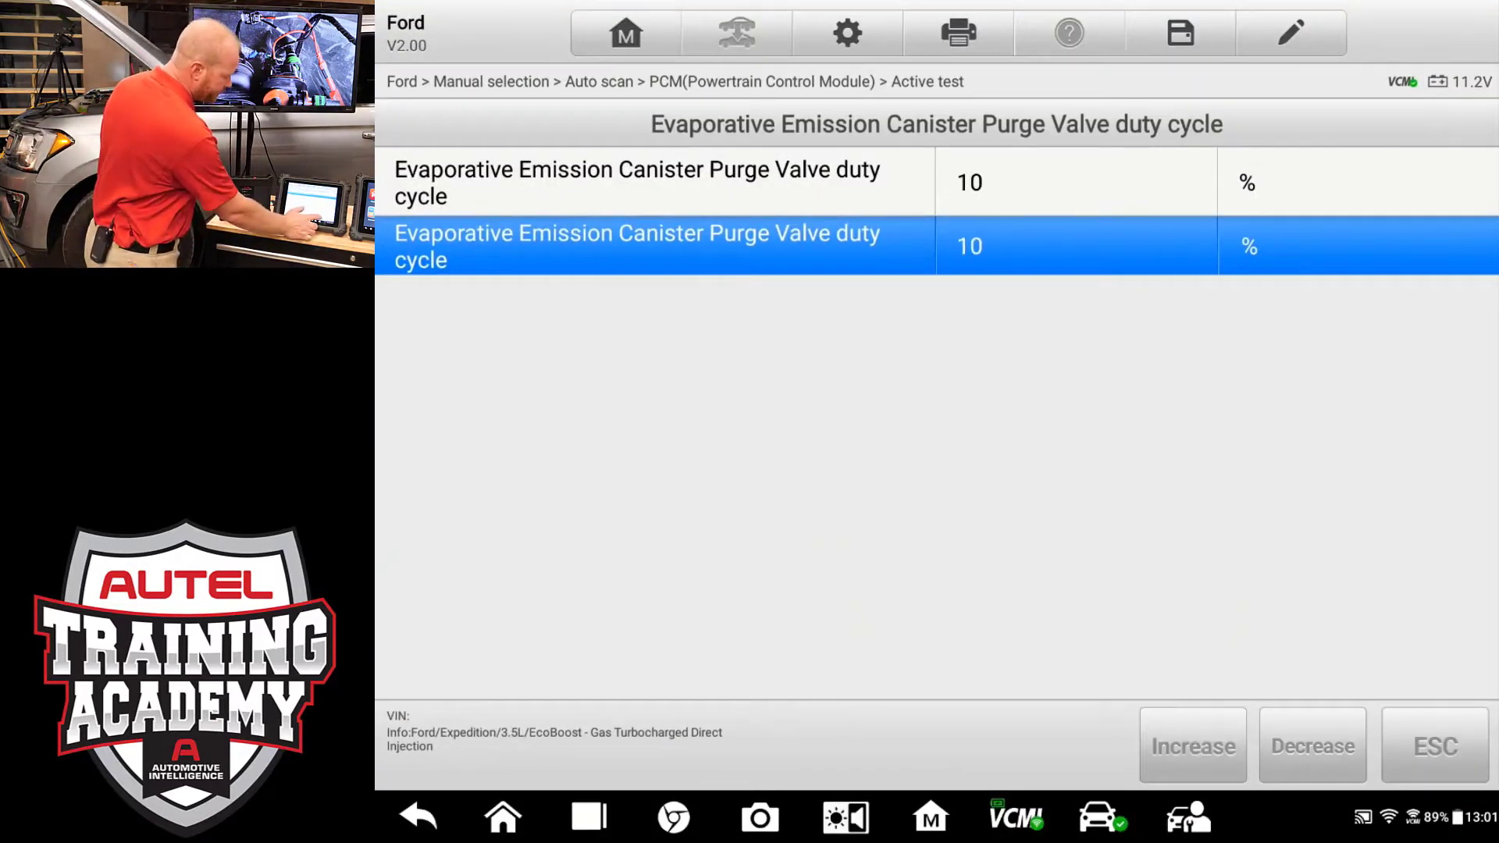
{"action": "left_click", "coordinate": [1192, 745]}
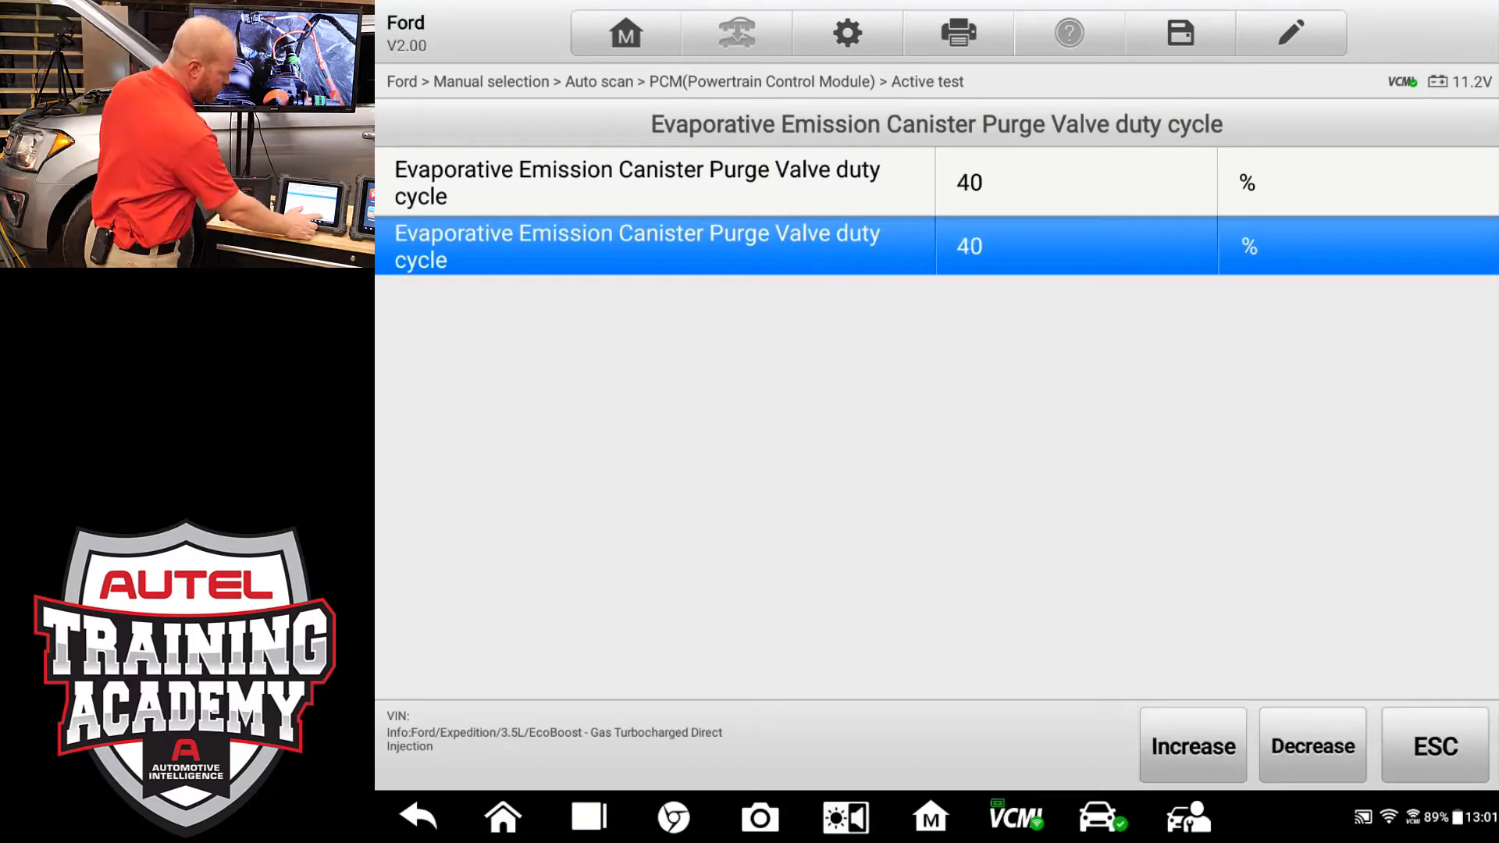
{"action": "left_click", "coordinate": [1192, 745]}
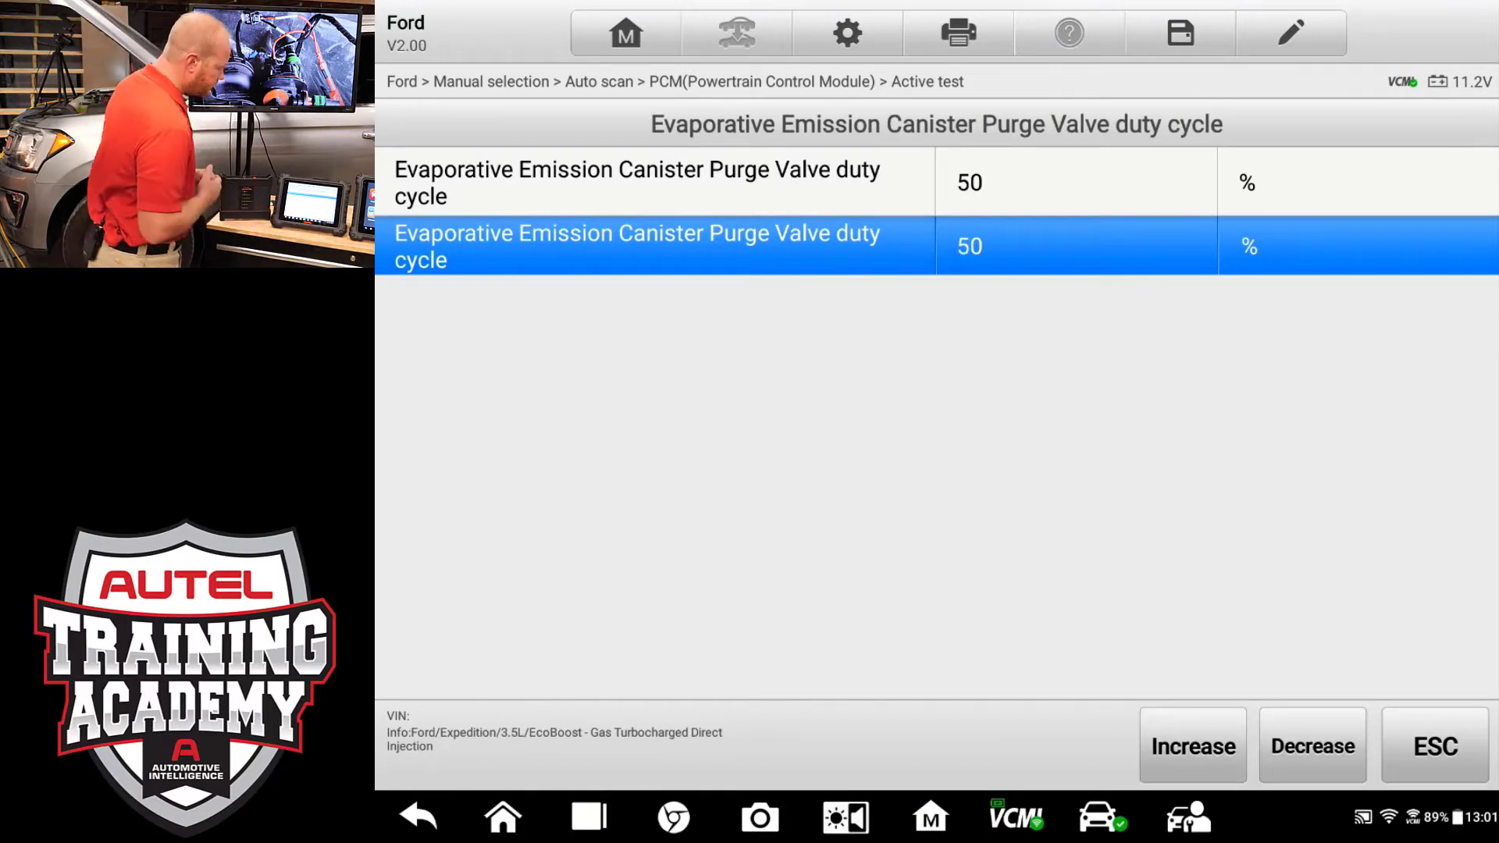
{"action": "left_click", "coordinate": [589, 816]}
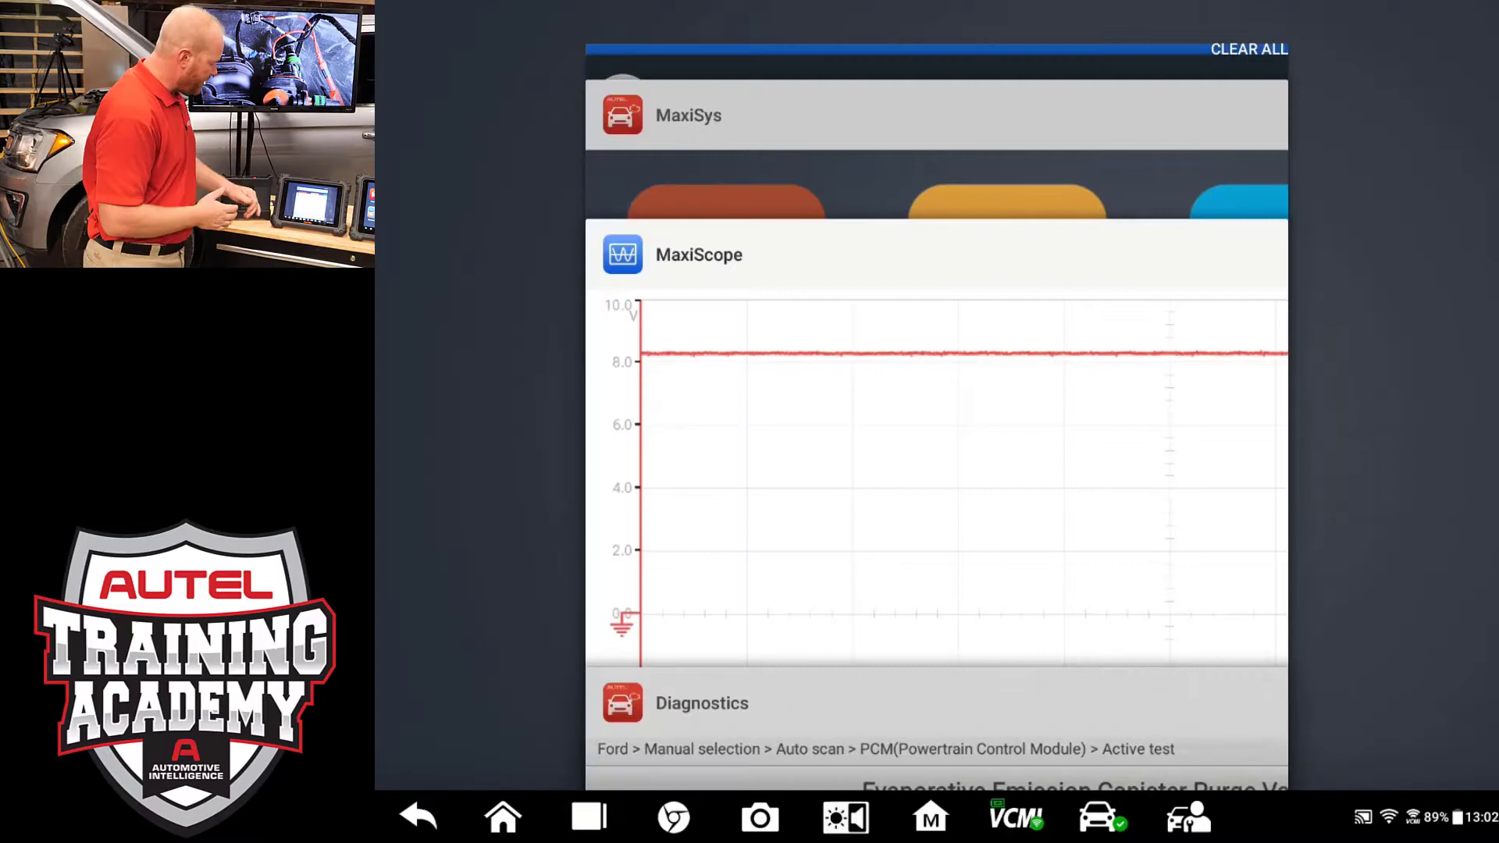
Step: Switch to MaxiScope, set the timebase to 200 ms/div, and stop the capture
{"action": "left_click", "coordinate": [698, 254]}
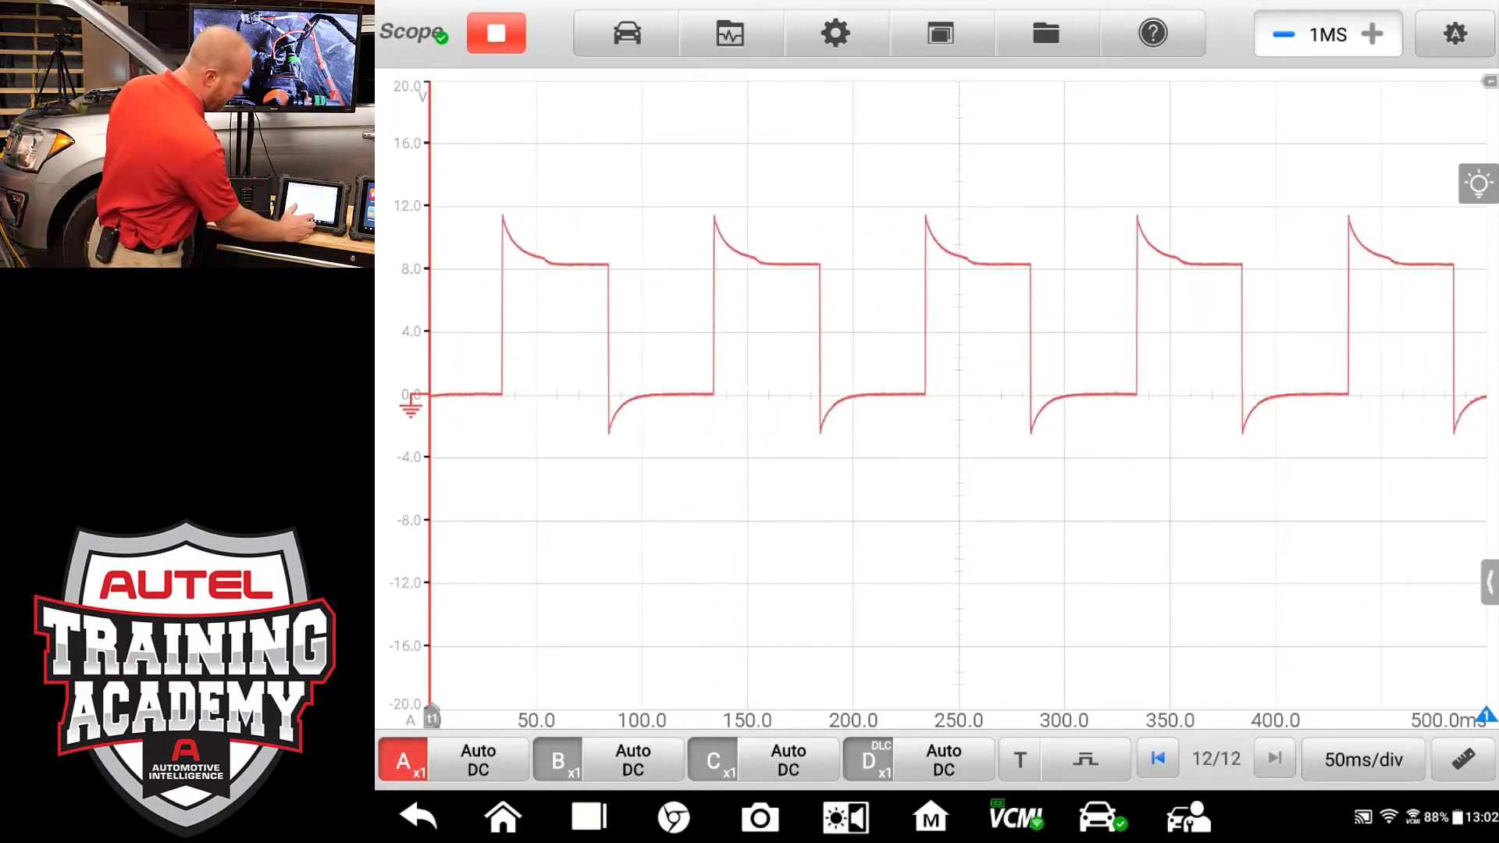
{"action": "left_click", "coordinate": [1018, 759]}
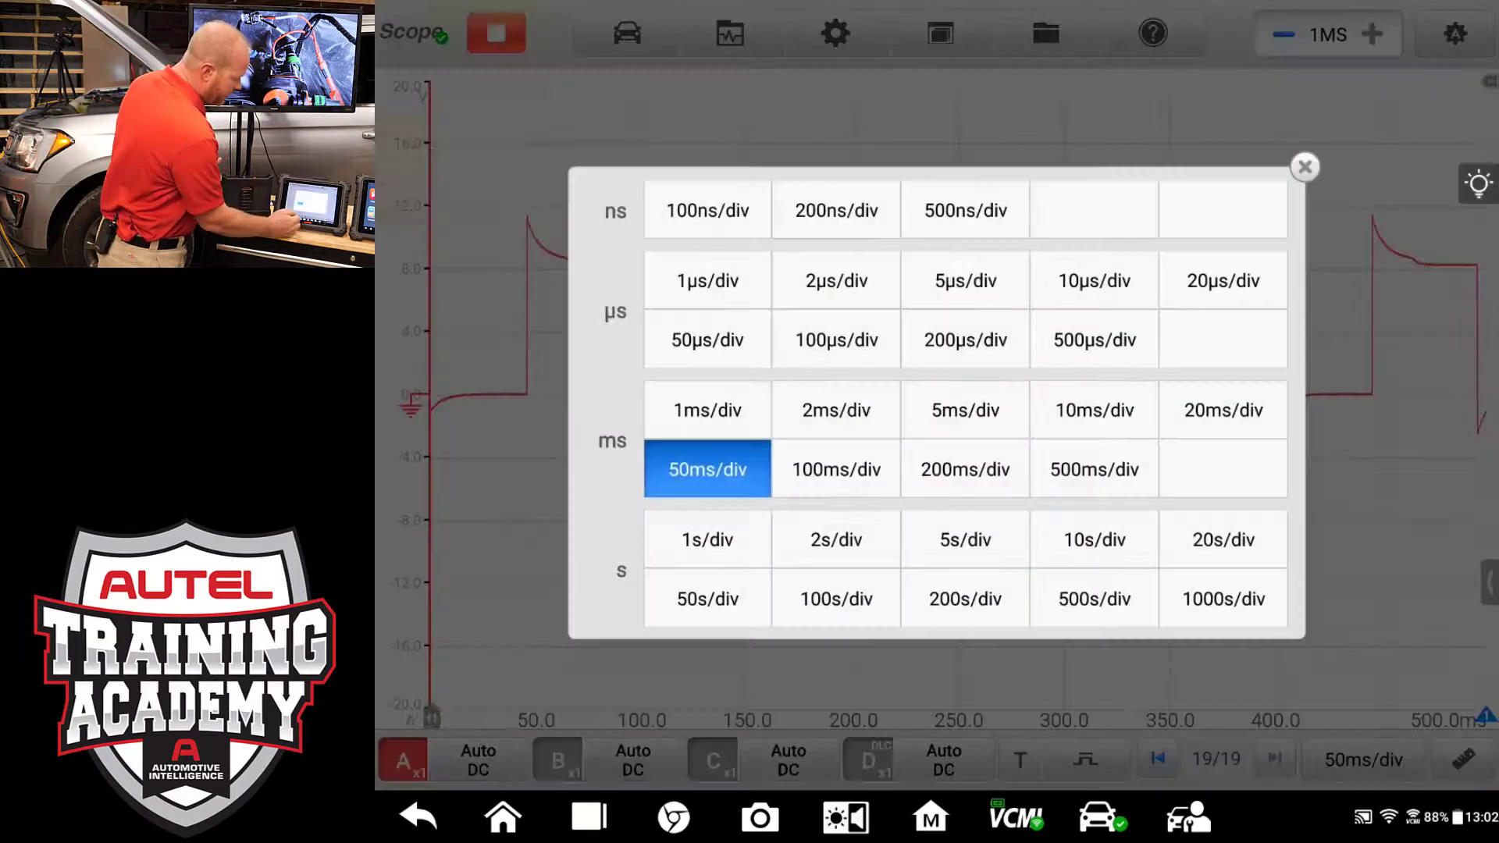
{"action": "left_click", "coordinate": [963, 469]}
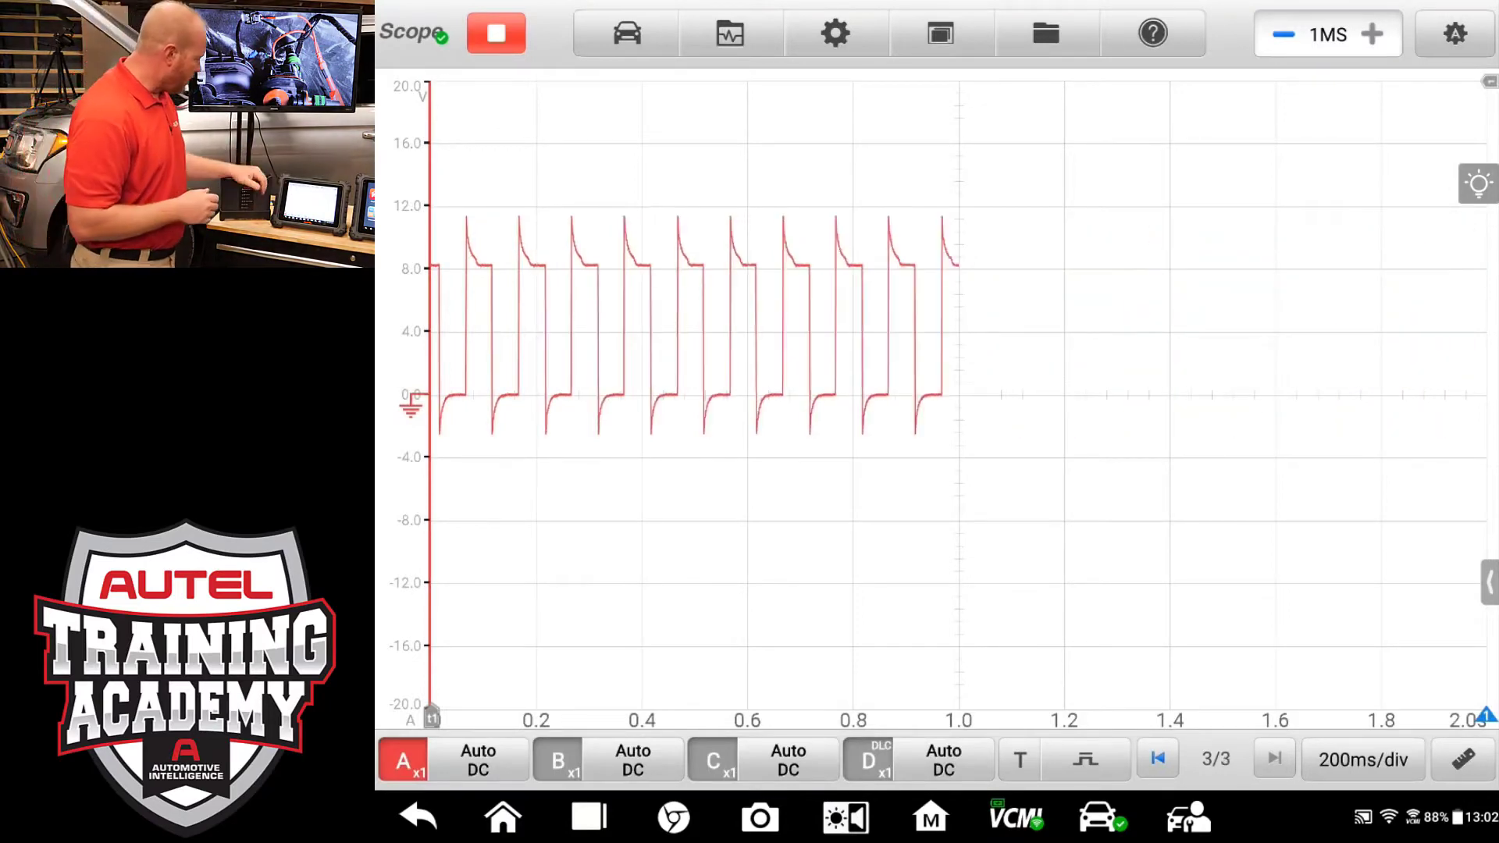
{"action": "left_click", "coordinate": [495, 32]}
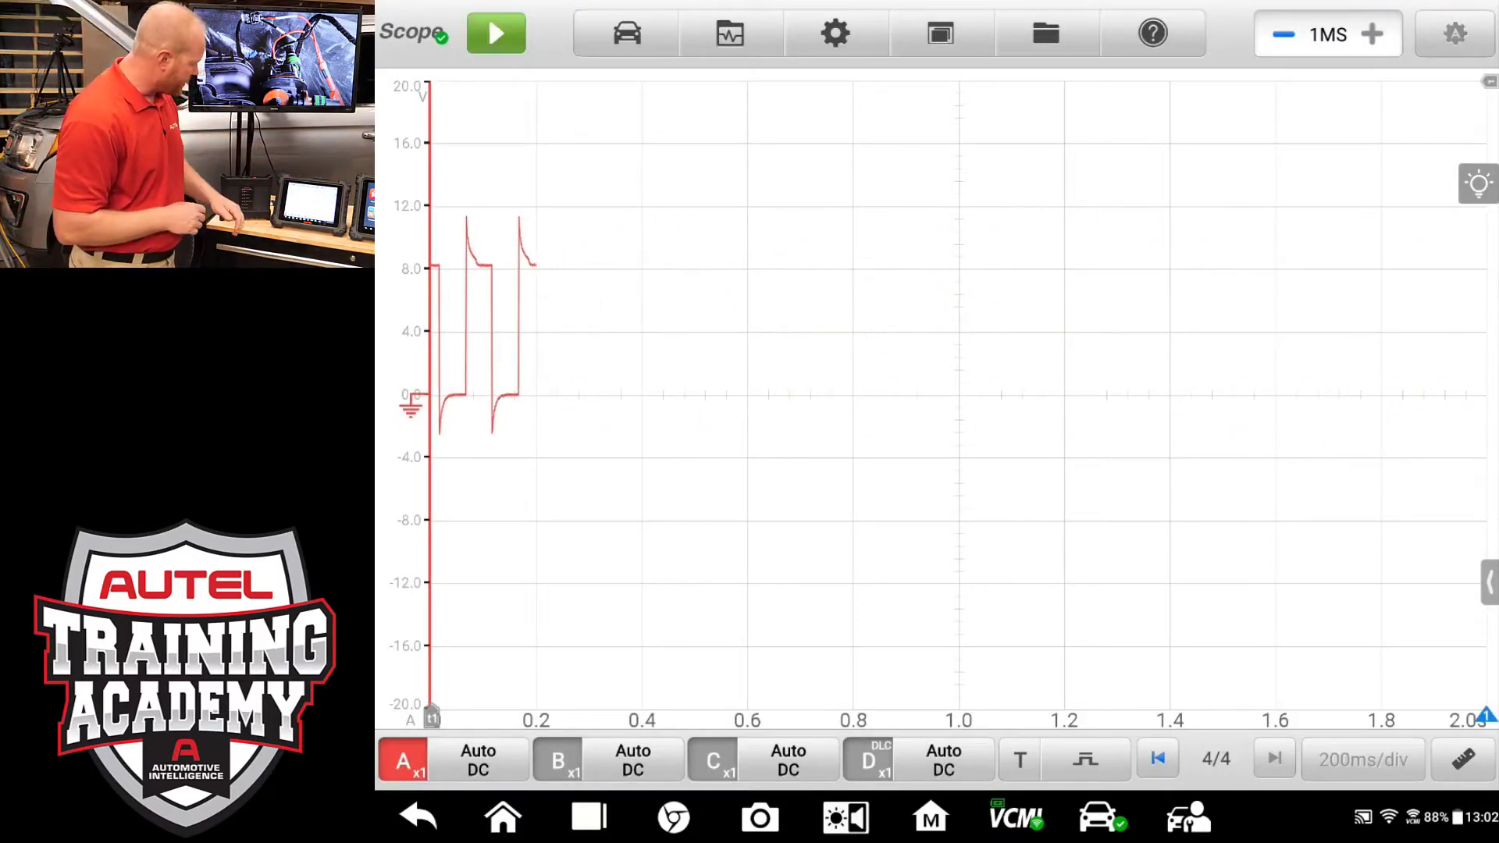
{"action": "left_click", "coordinate": [495, 32]}
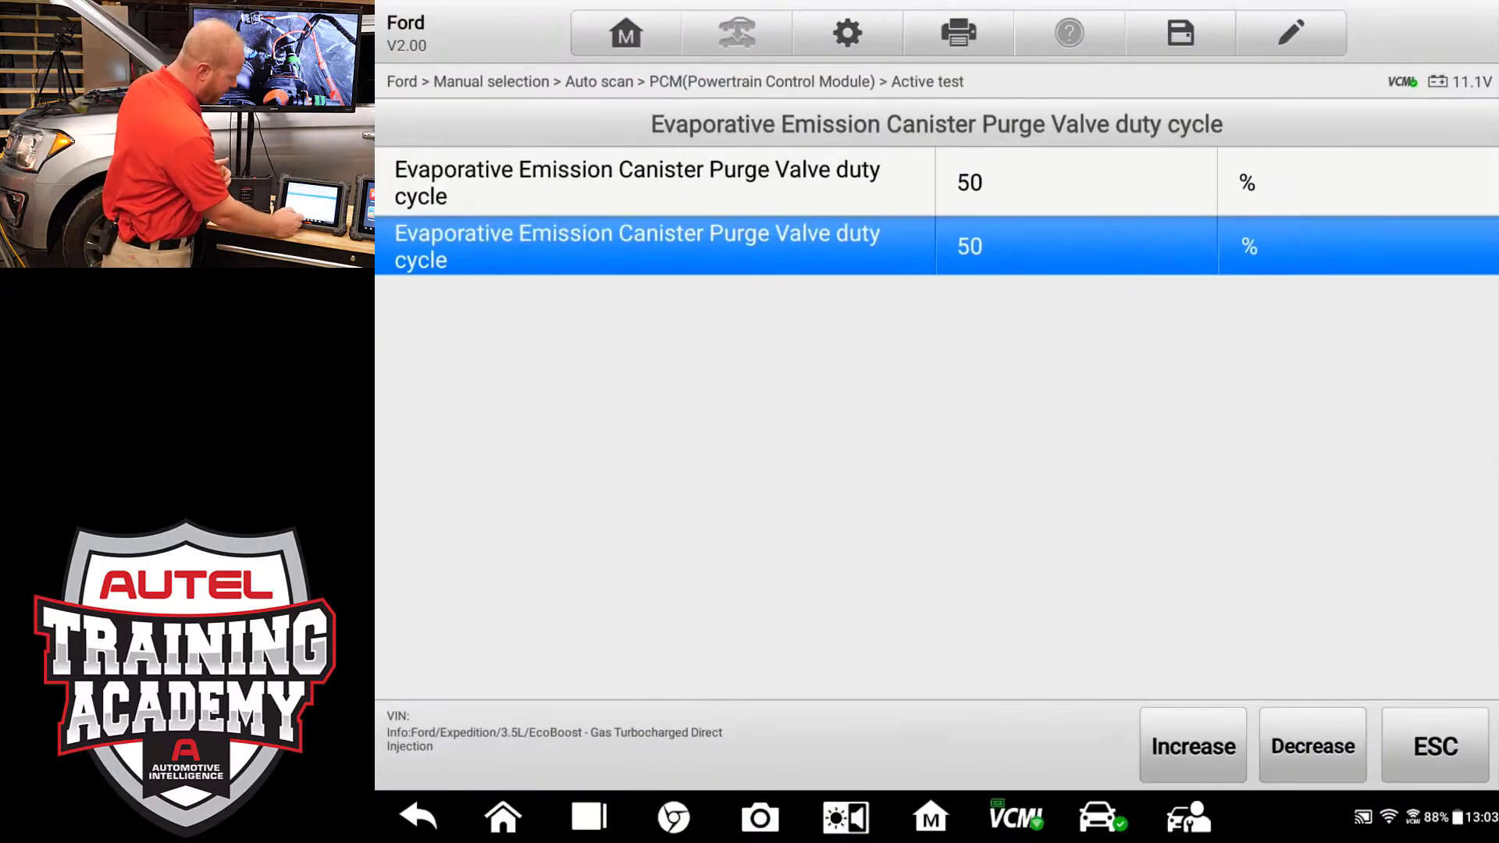
Step: Increase the purge valve duty cycle from 50% past 60% to 80%
{"action": "left_click", "coordinate": [1191, 746]}
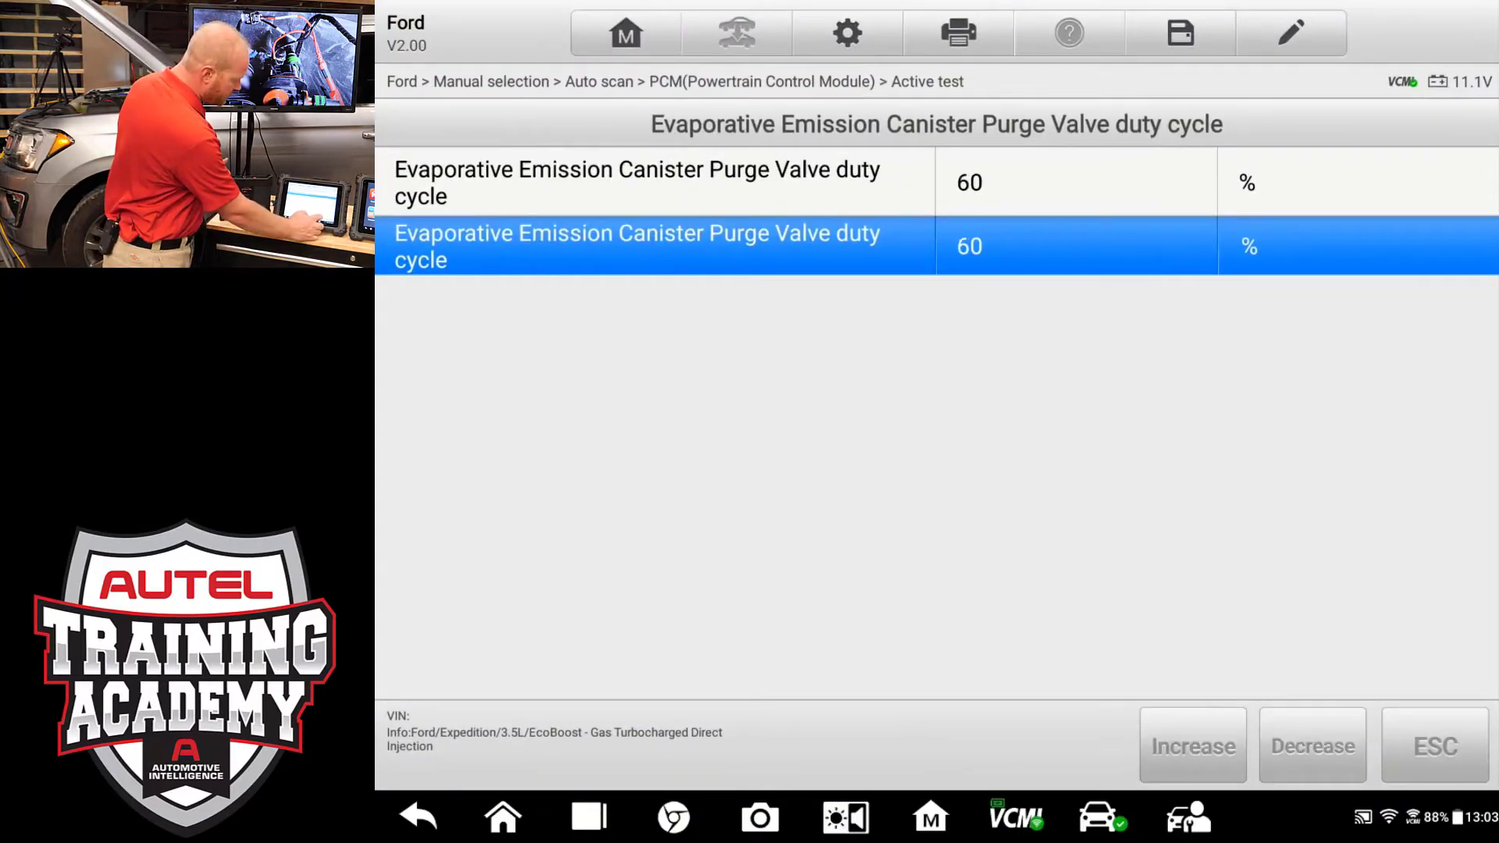
{"action": "left_click", "coordinate": [1192, 746]}
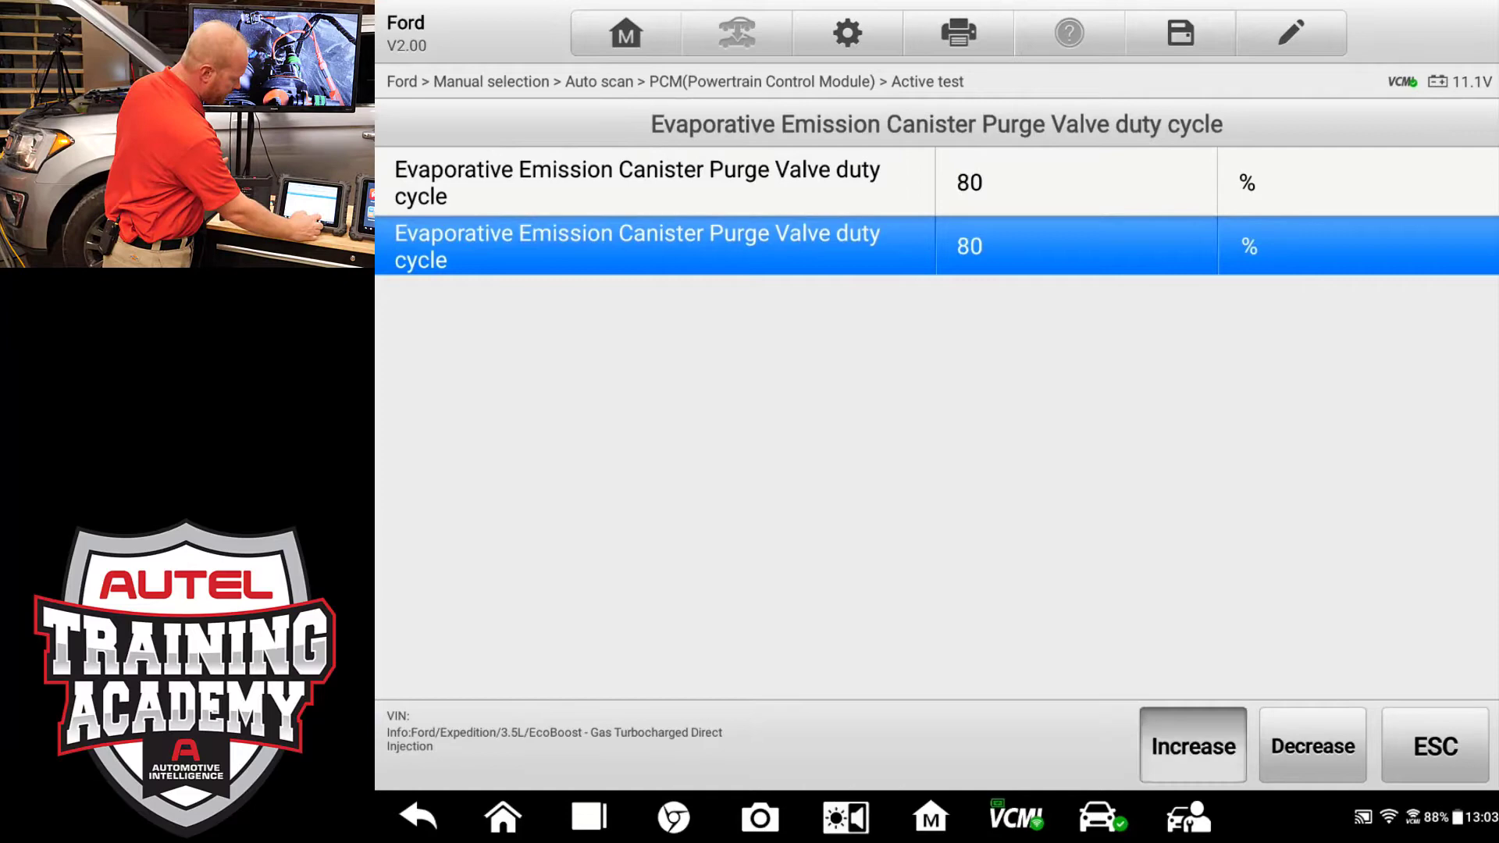
{"action": "left_click", "coordinate": [1191, 745]}
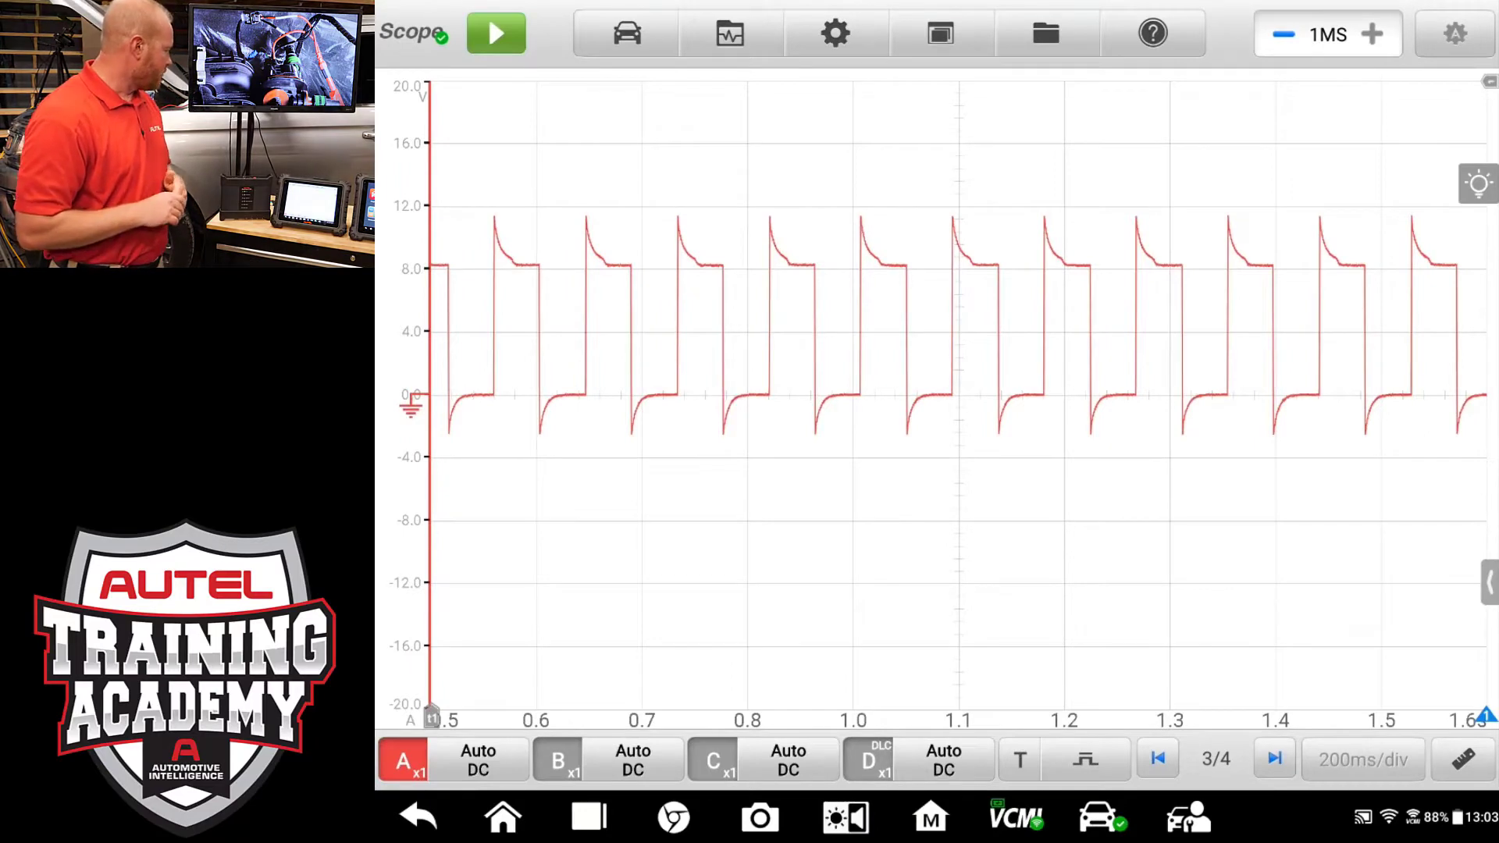
Step: Resume the MaxiScope capture to show the narrower pulses at high duty cycle
{"action": "left_click", "coordinate": [495, 33]}
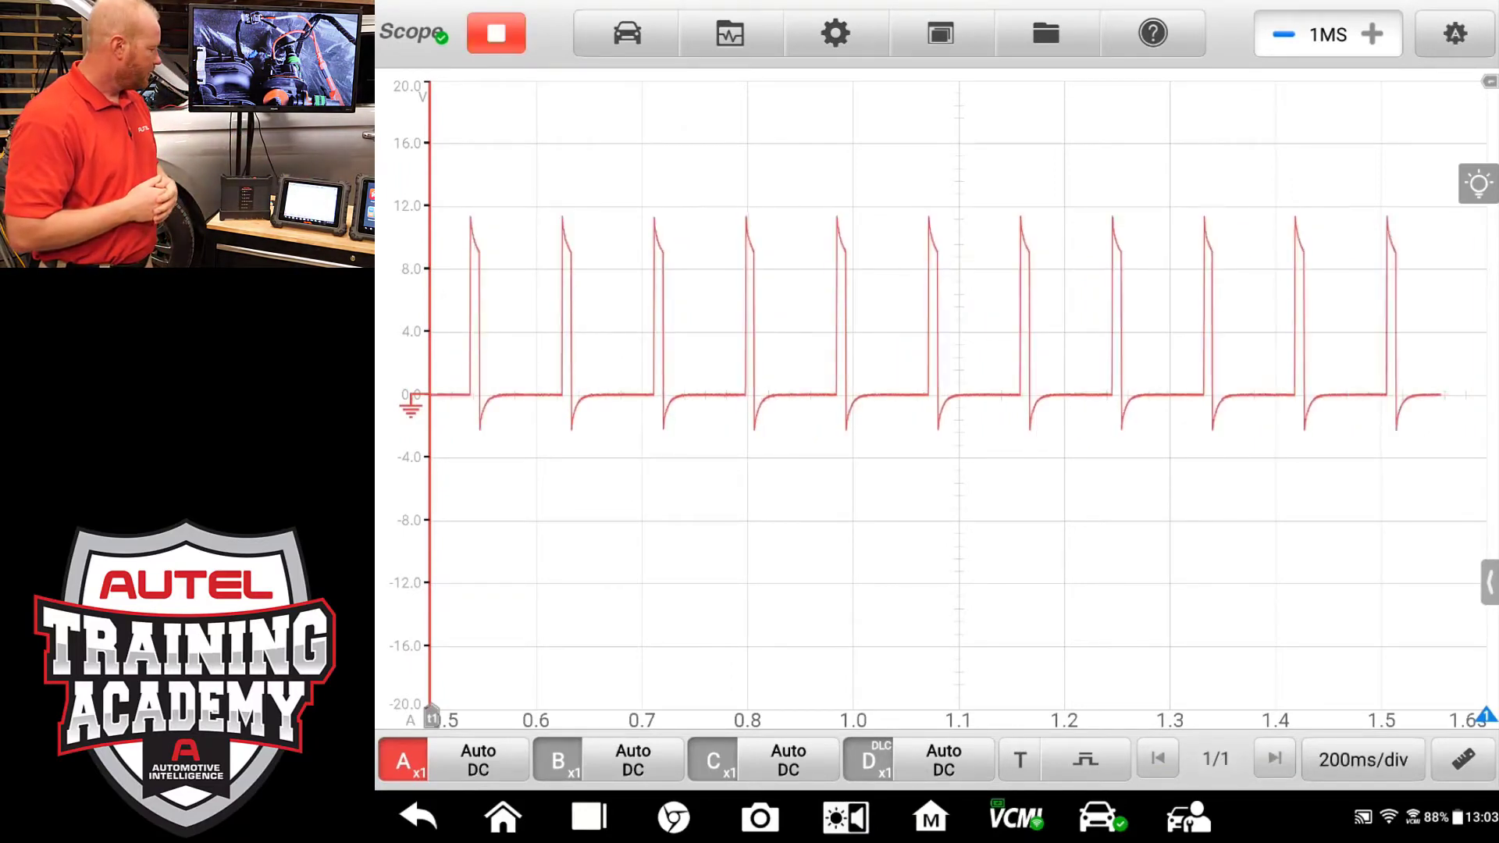
{"action": "left_click", "coordinate": [1273, 758]}
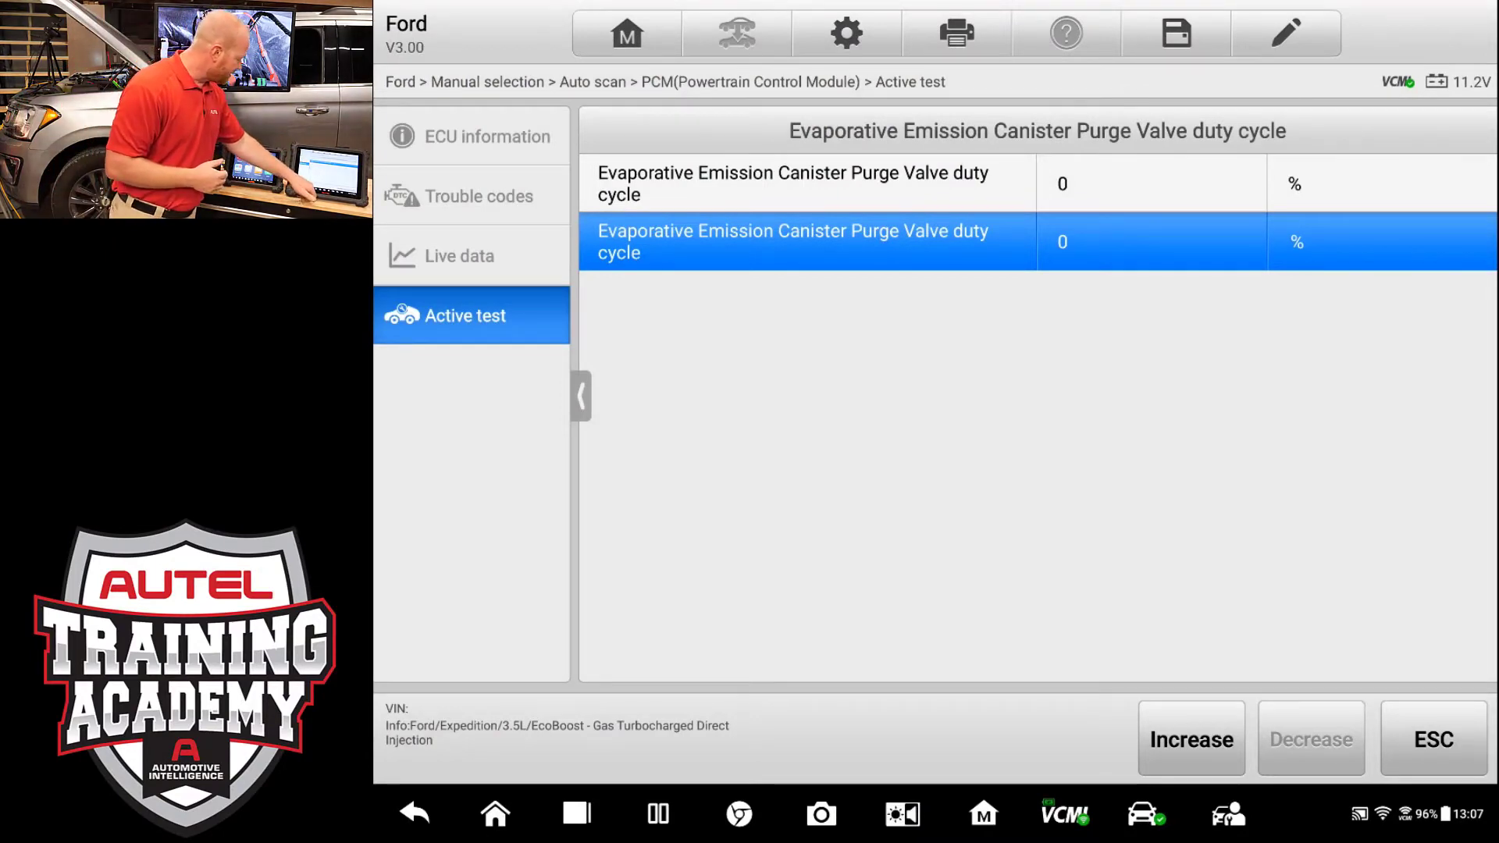
Step: Open a live Measurement oscilloscope in split screen beside the purge valve test, commanded to 10%
{"action": "left_click", "coordinate": [655, 813]}
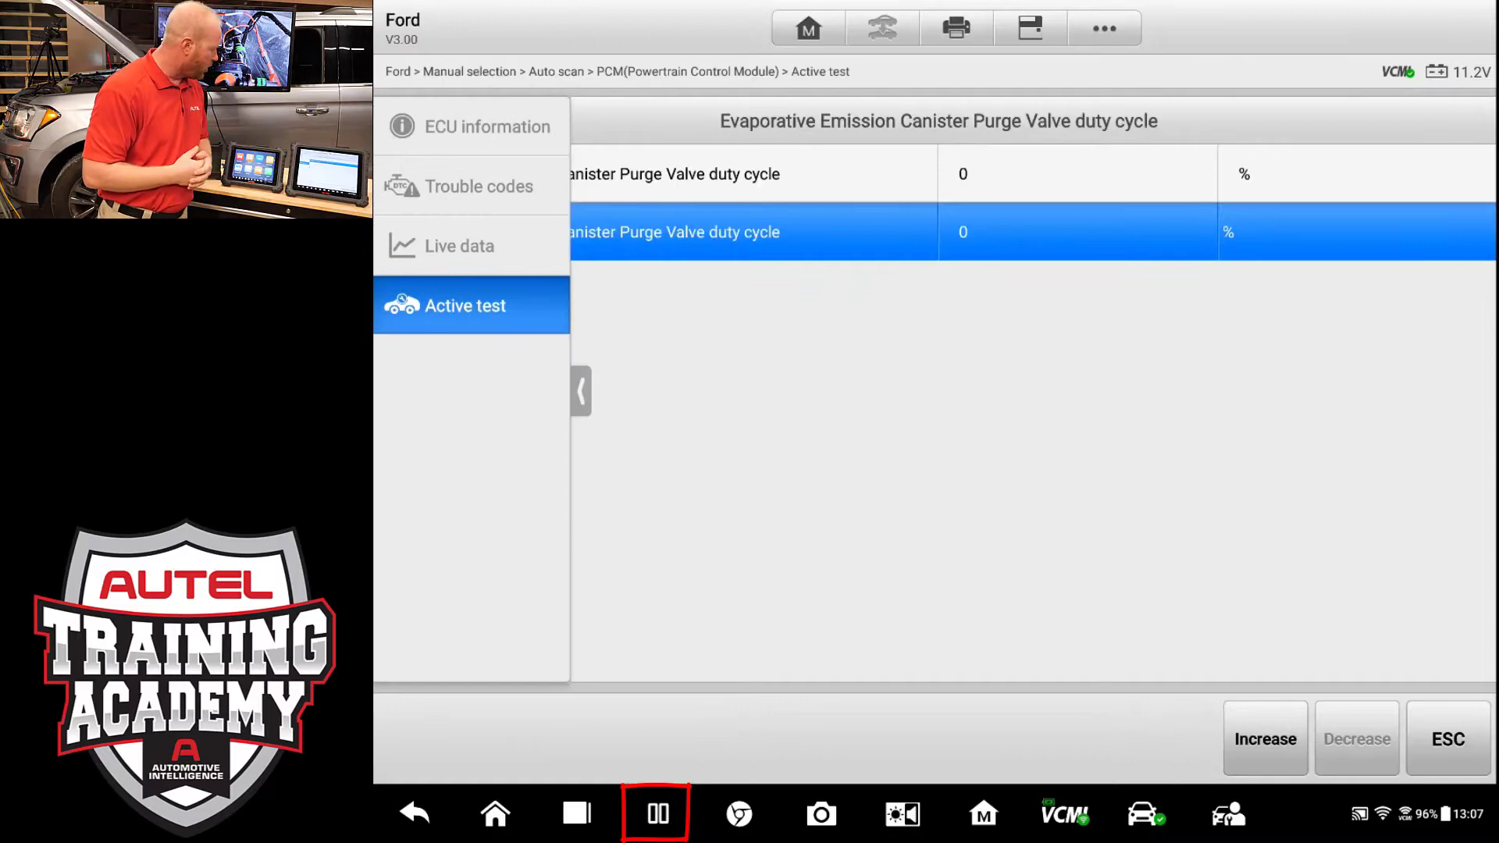
{"action": "left_click", "coordinate": [655, 813]}
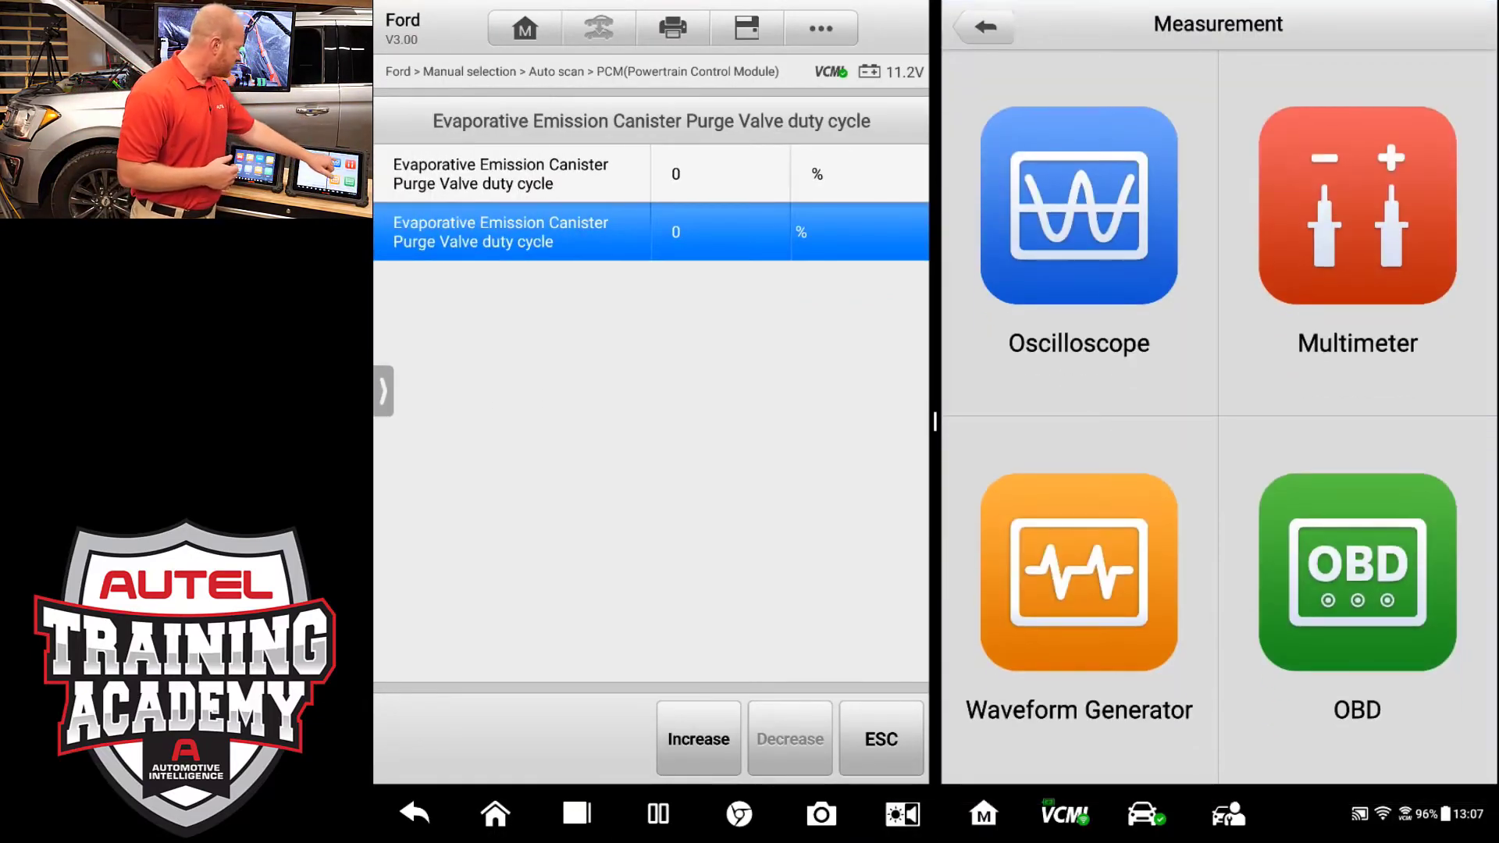
{"action": "left_click", "coordinate": [1077, 205]}
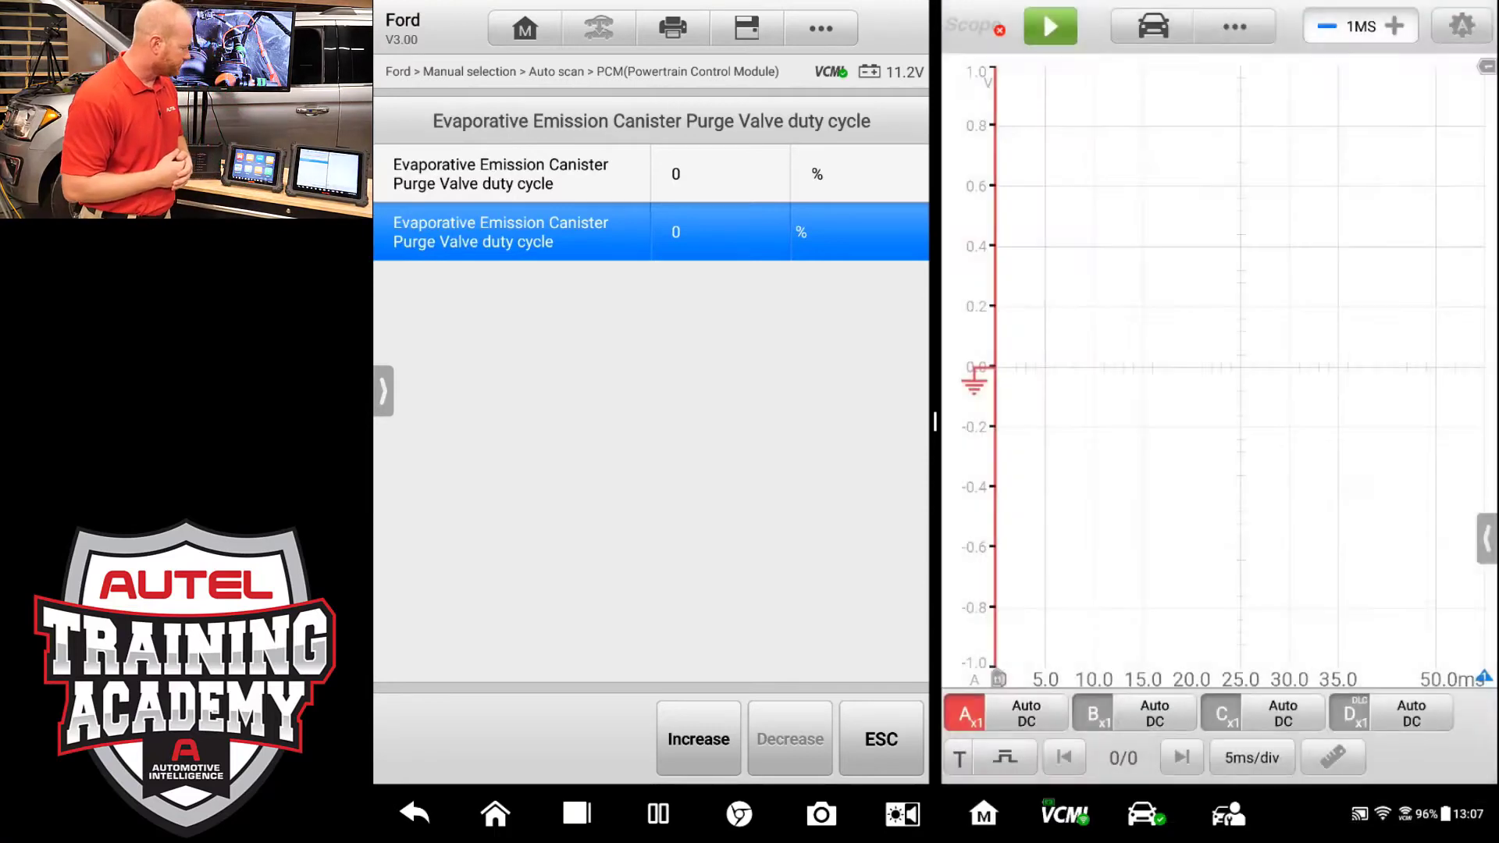
{"action": "left_click", "coordinate": [1048, 25]}
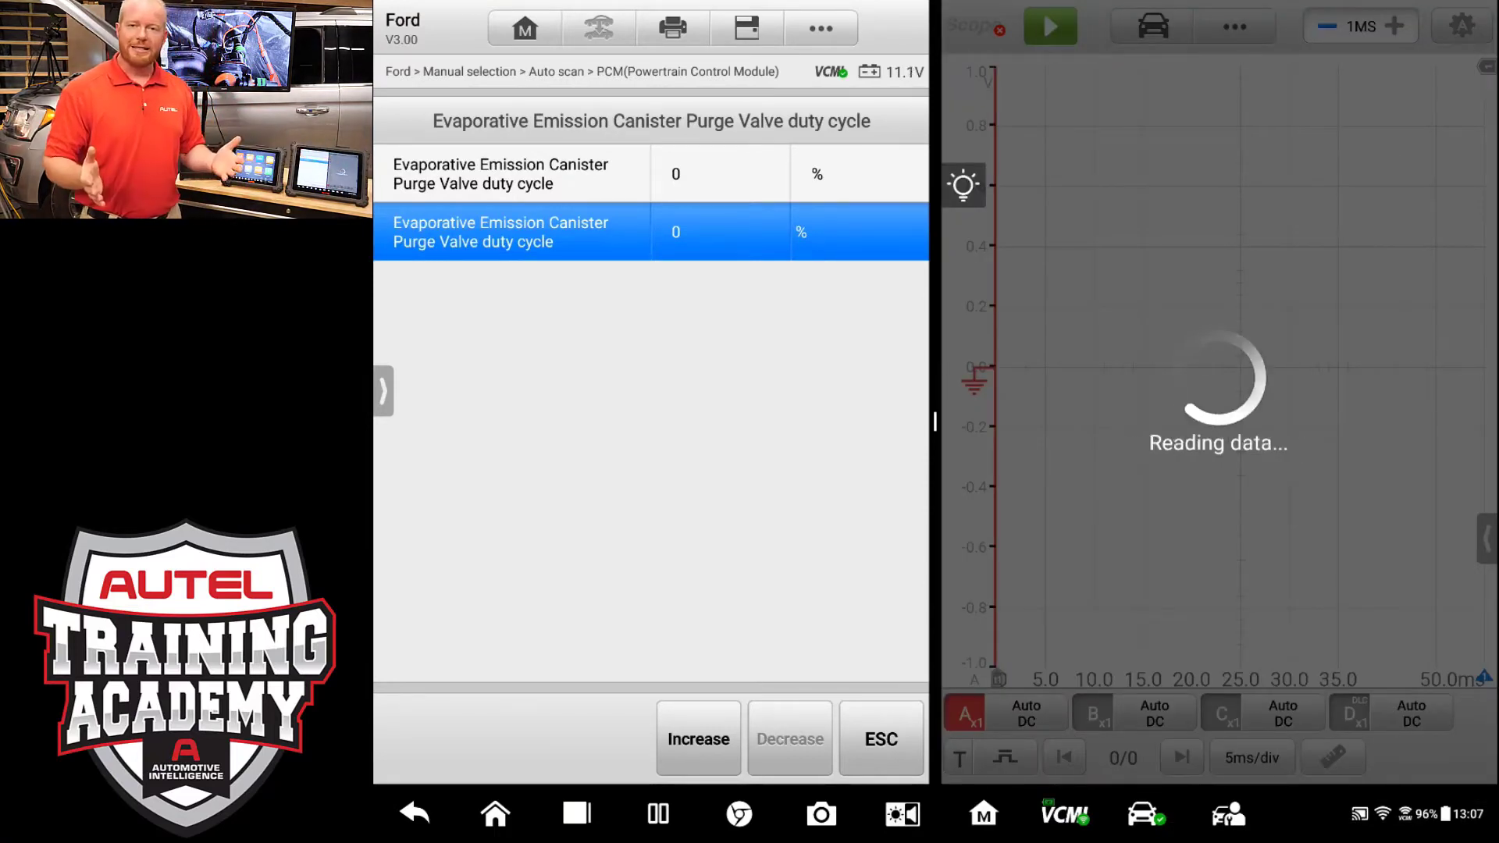
{"action": "left_click", "coordinate": [1048, 26]}
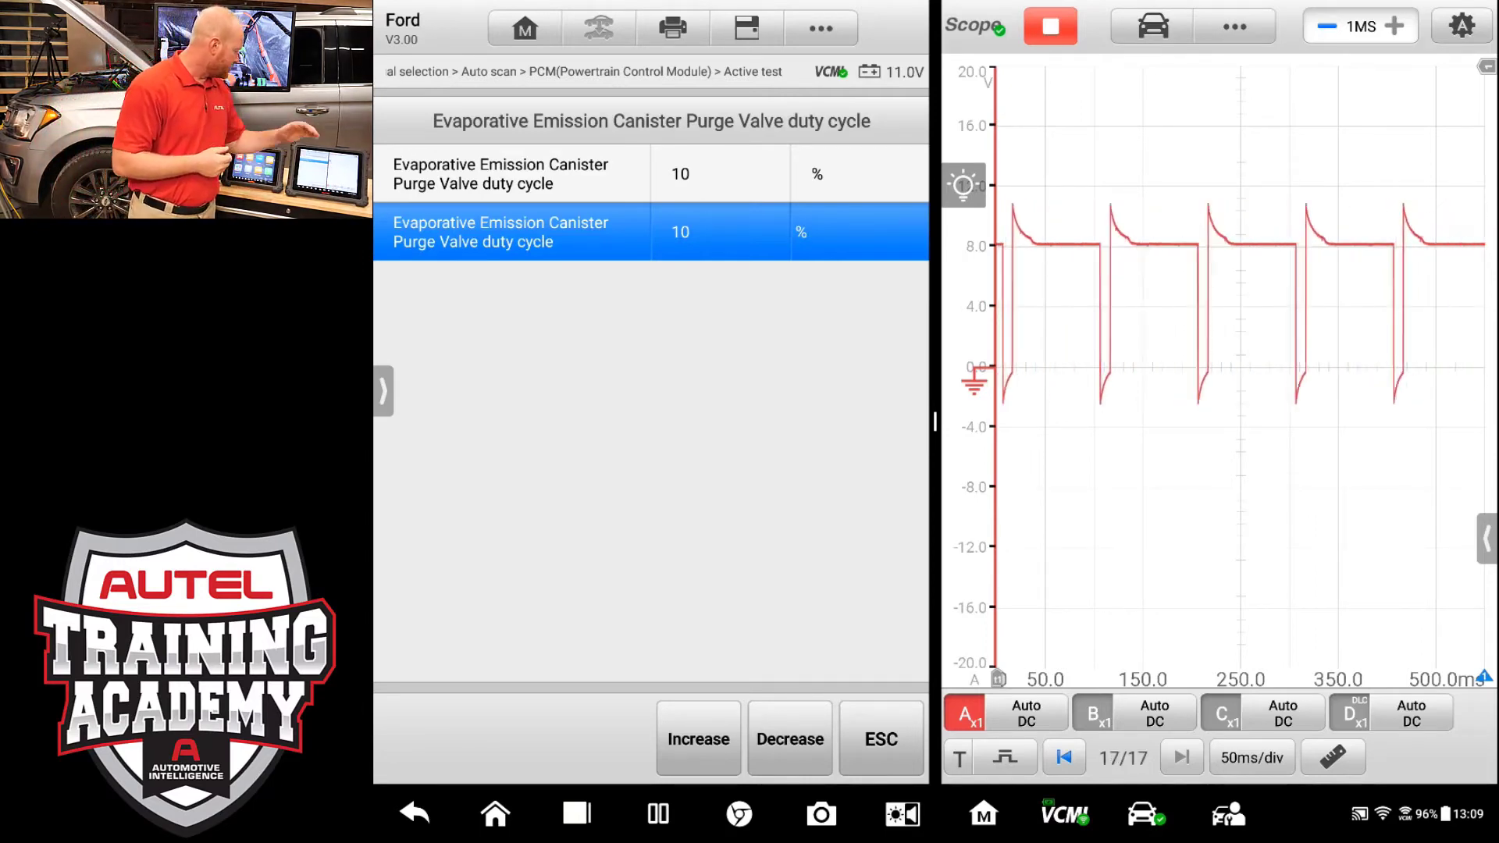
Step: Step the purge valve duty cycle through 20, 40, 50, 60, 80 to 90%
{"action": "left_click", "coordinate": [697, 740]}
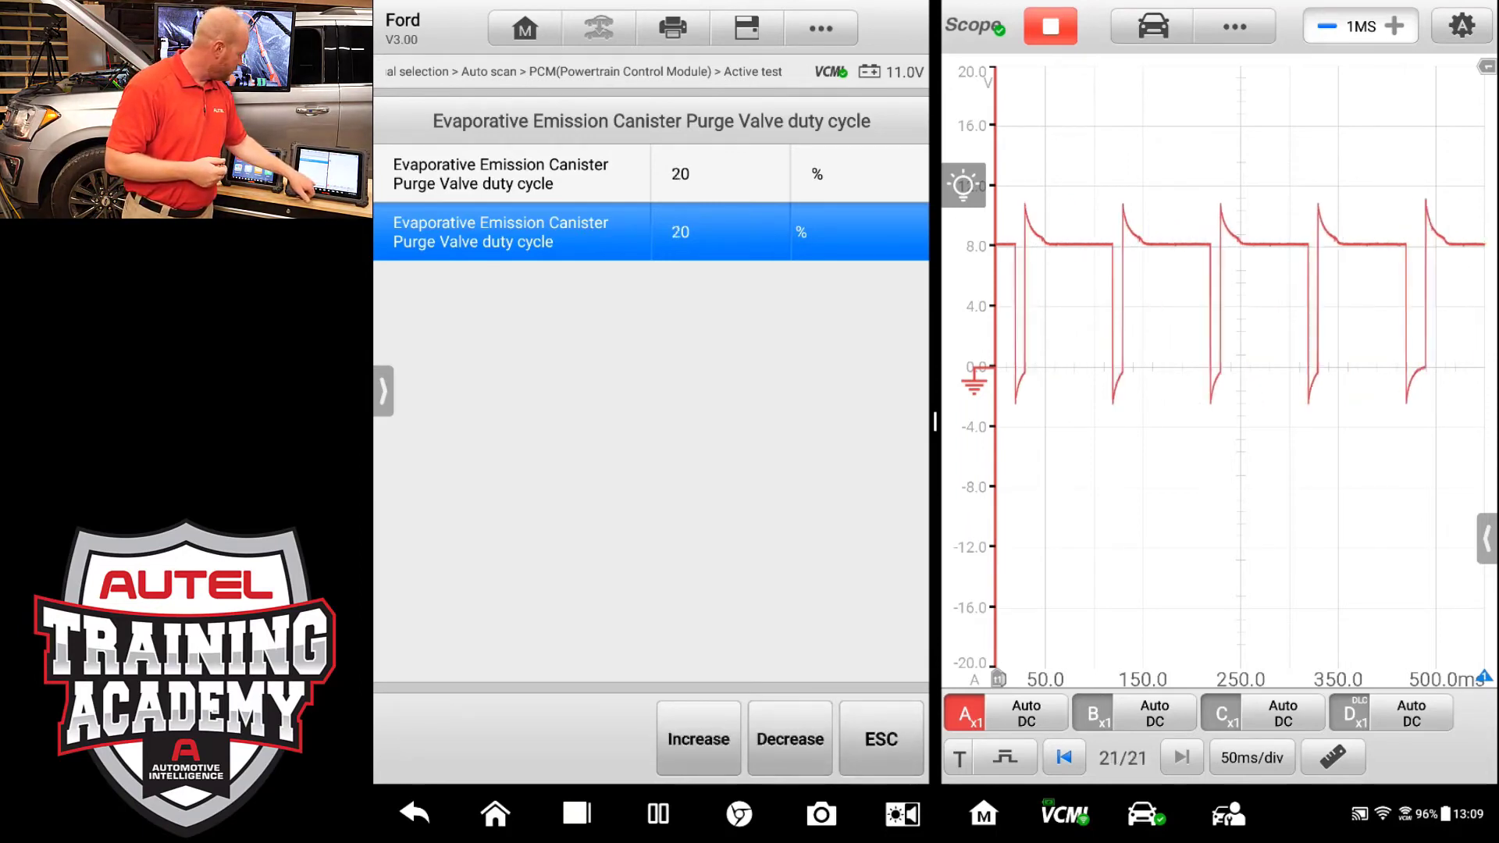
{"action": "left_click", "coordinate": [697, 738]}
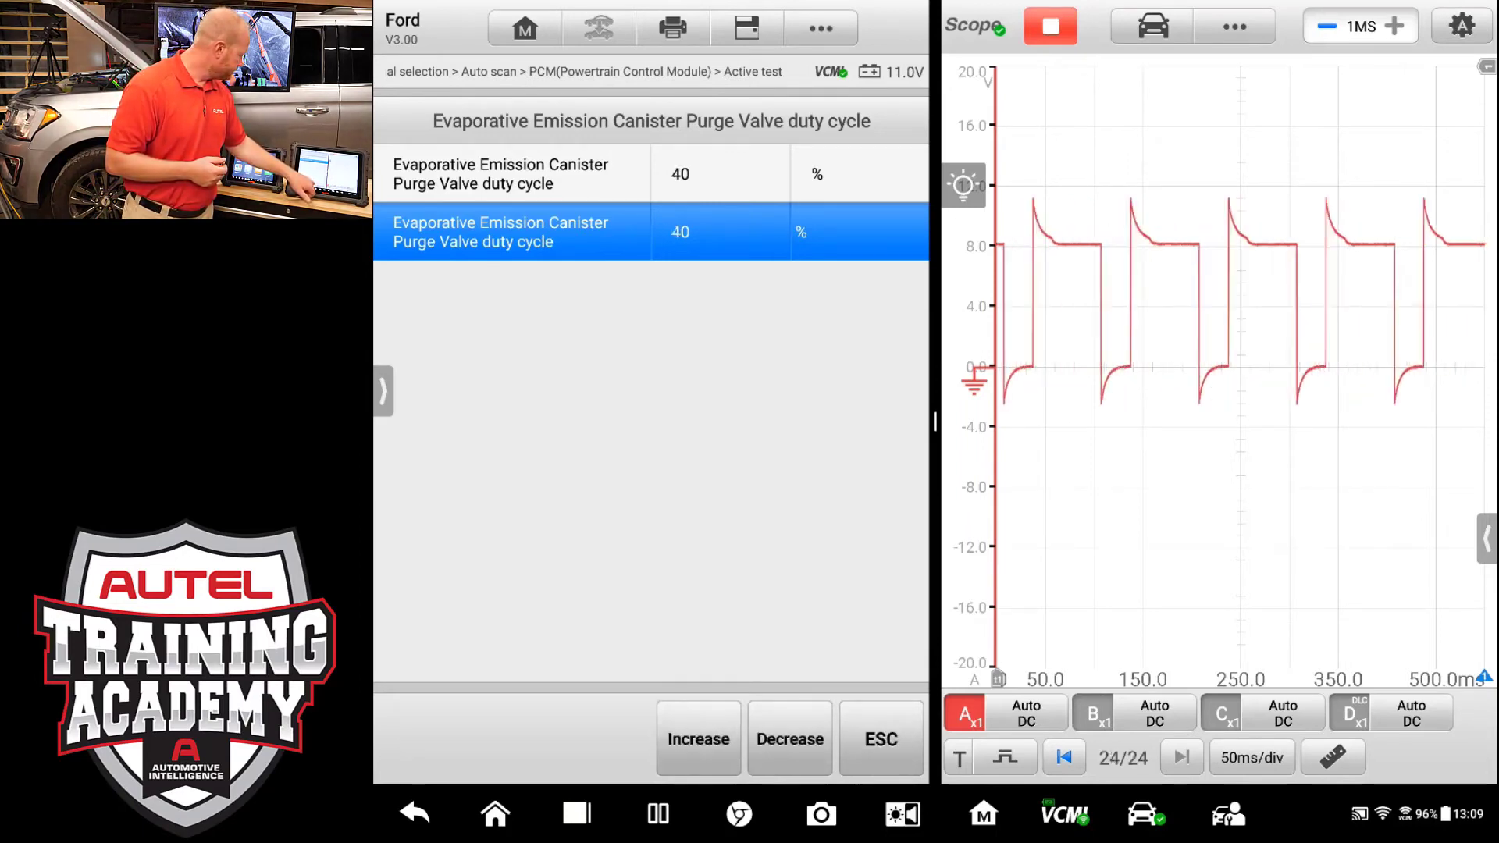
{"action": "left_click", "coordinate": [697, 737]}
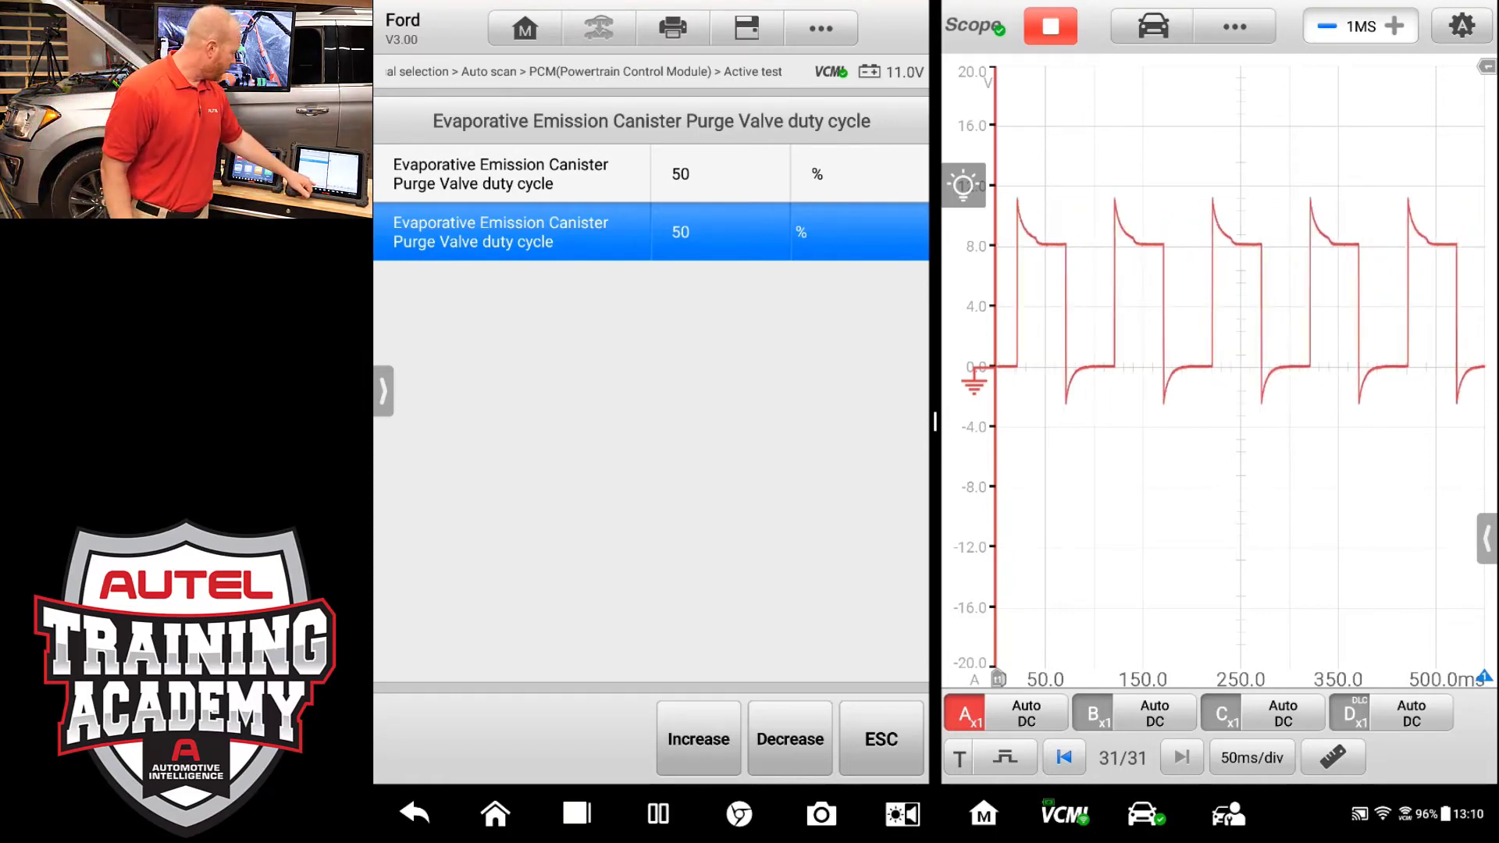
{"action": "left_click", "coordinate": [697, 738]}
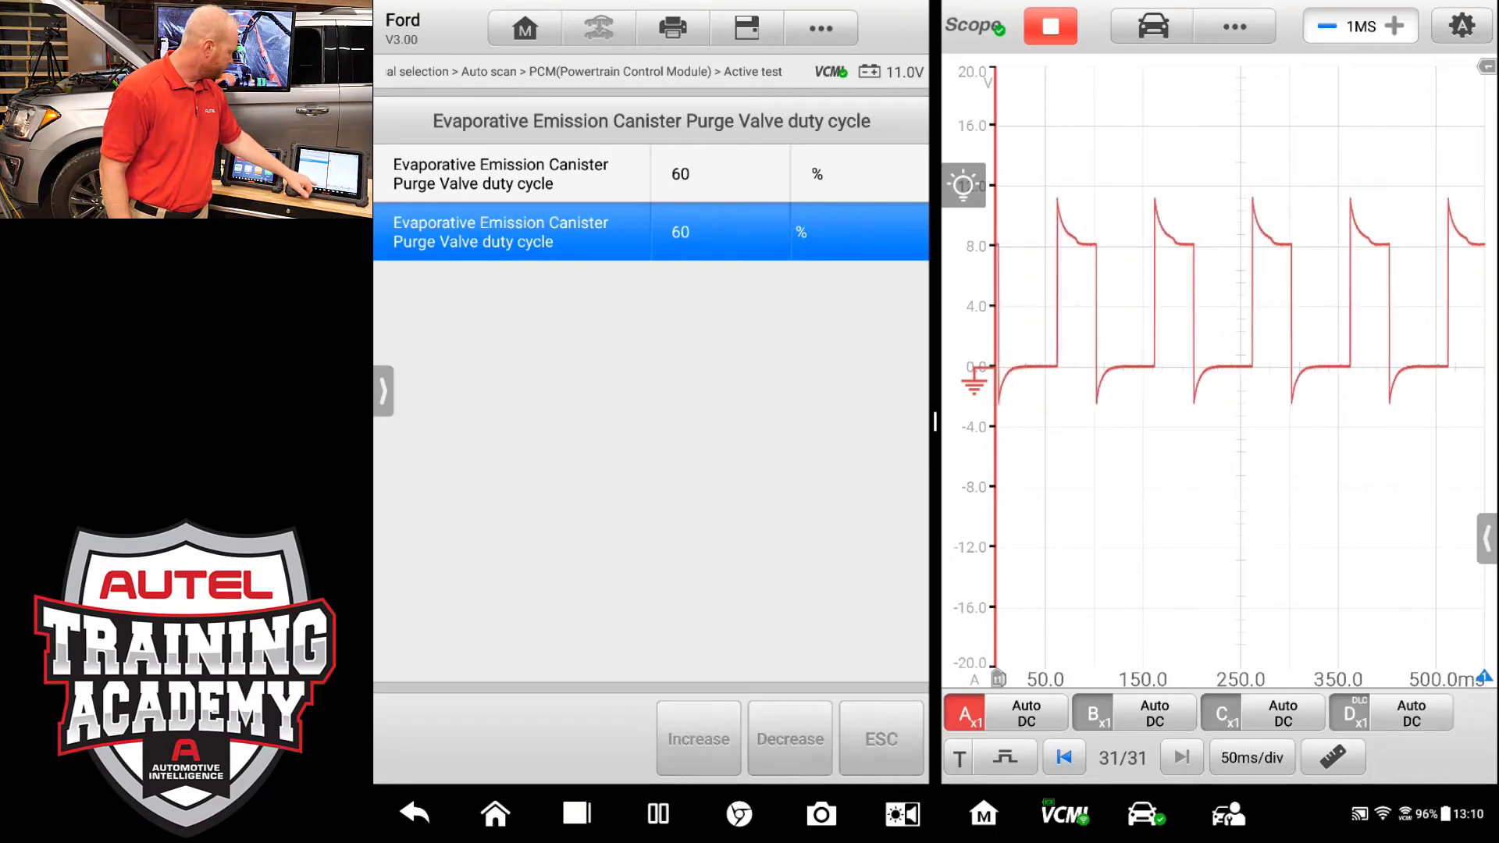
{"action": "left_click", "coordinate": [697, 738]}
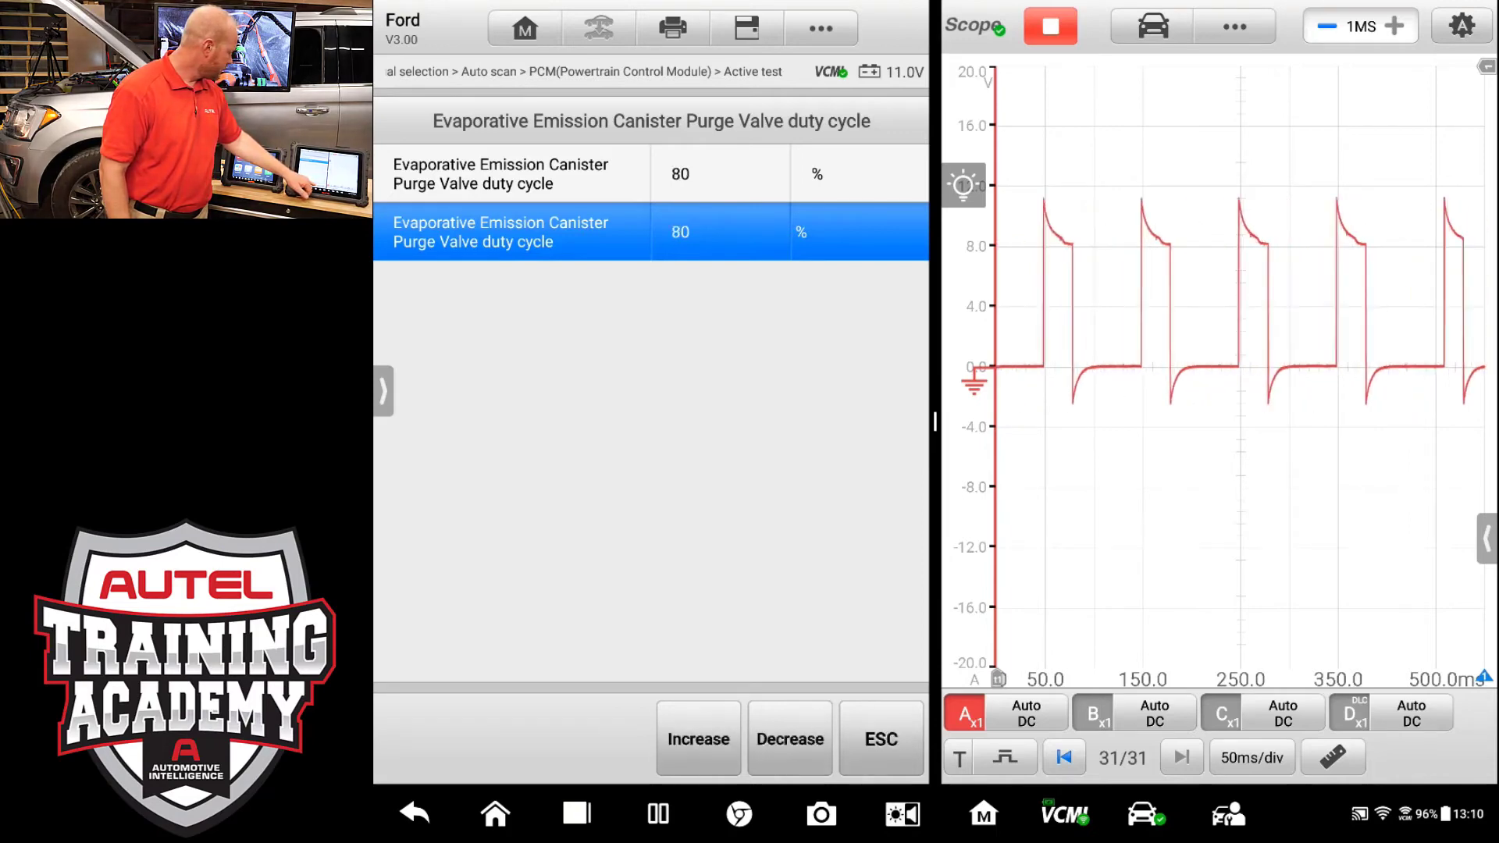
{"action": "left_click", "coordinate": [698, 738]}
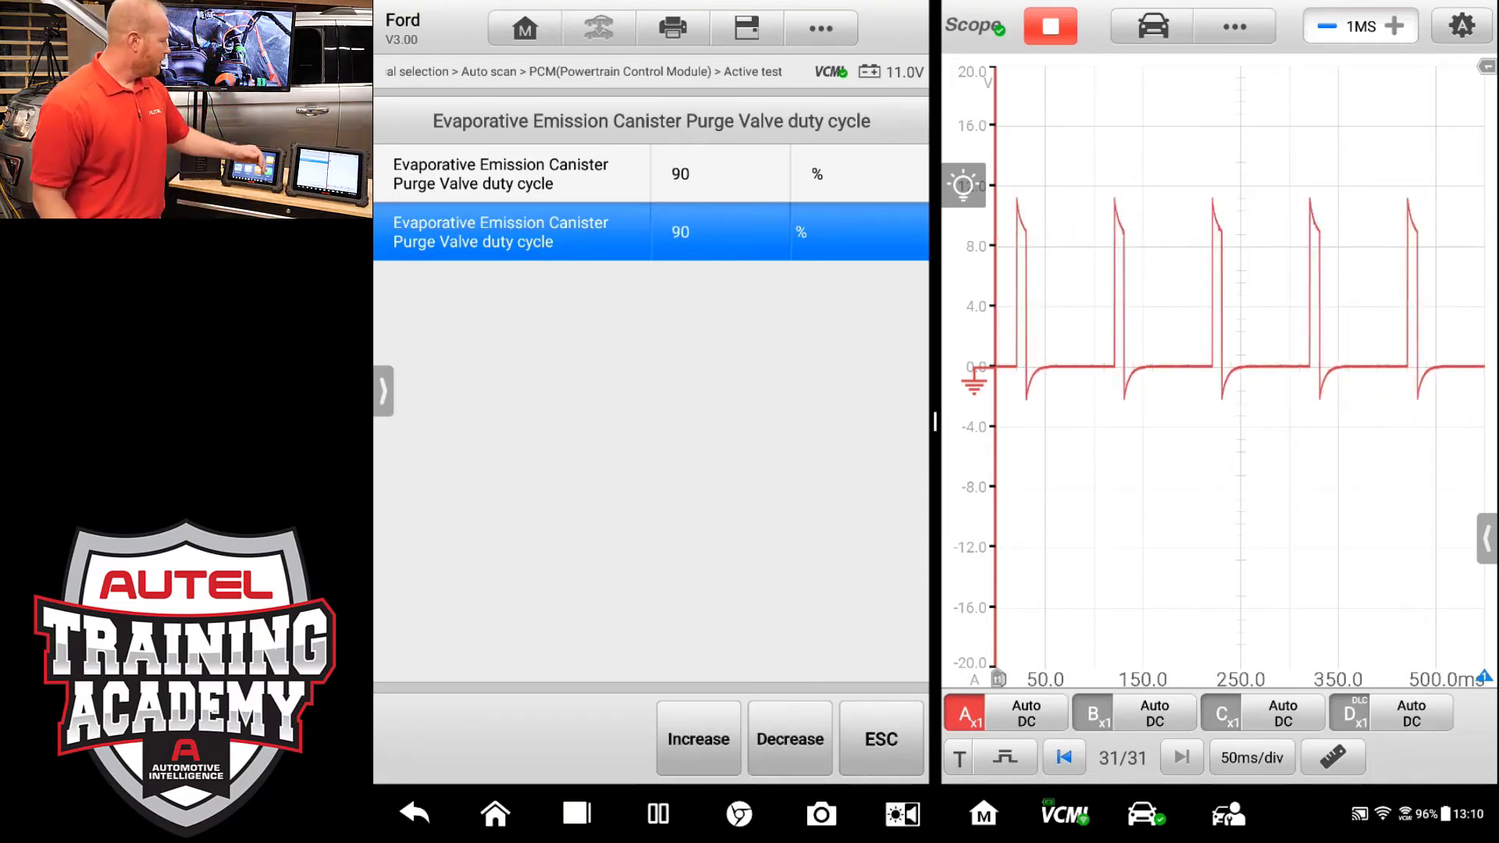